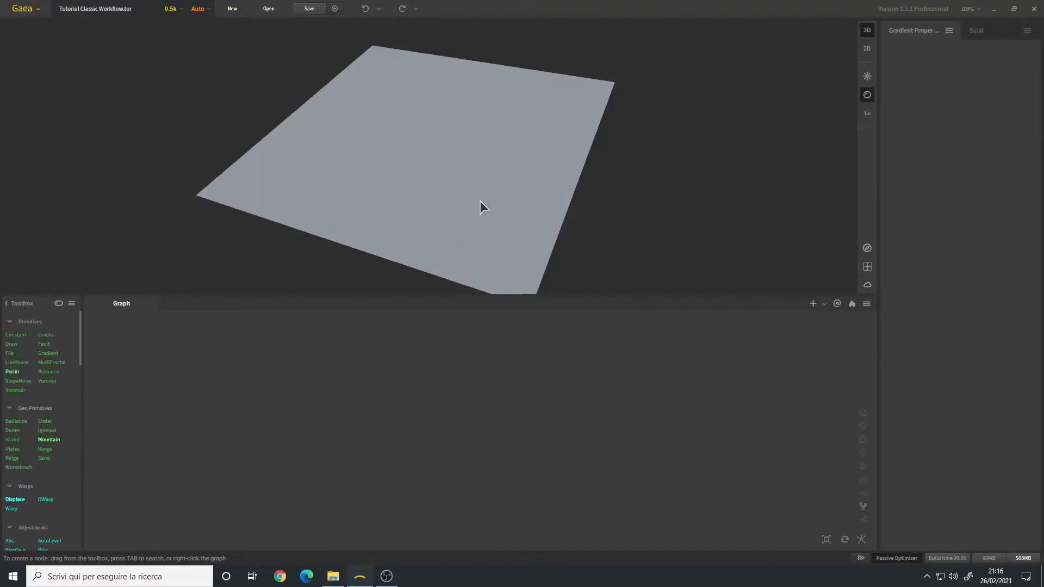
mouse_move(455, 223)
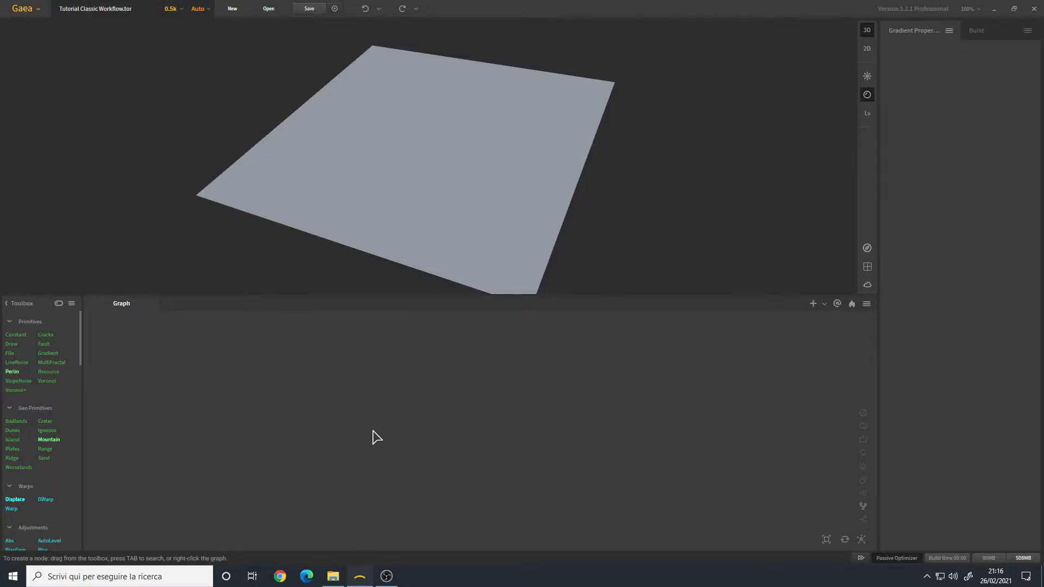
mouse_move(449, 367)
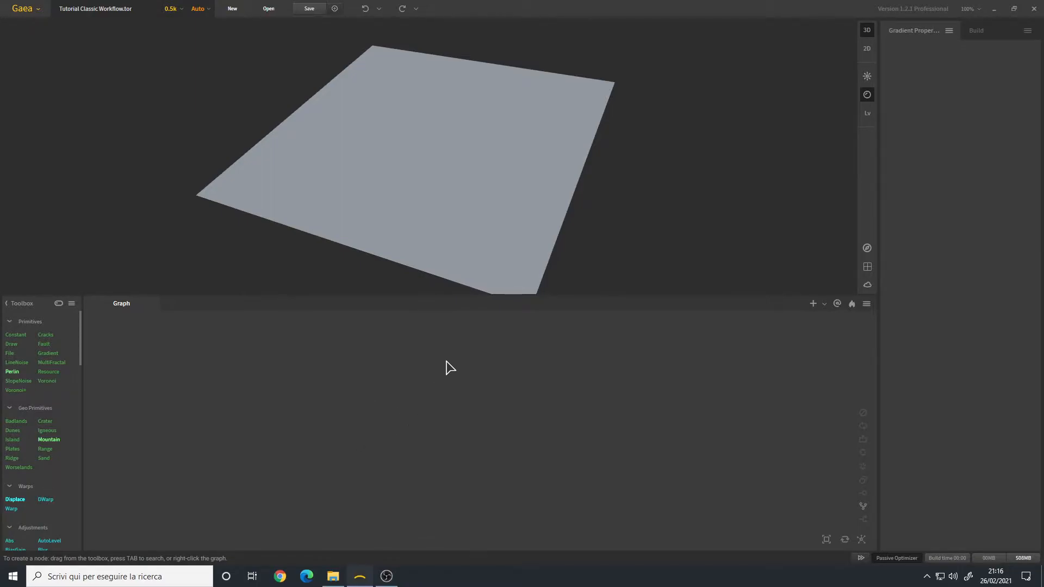
mouse_move(369, 425)
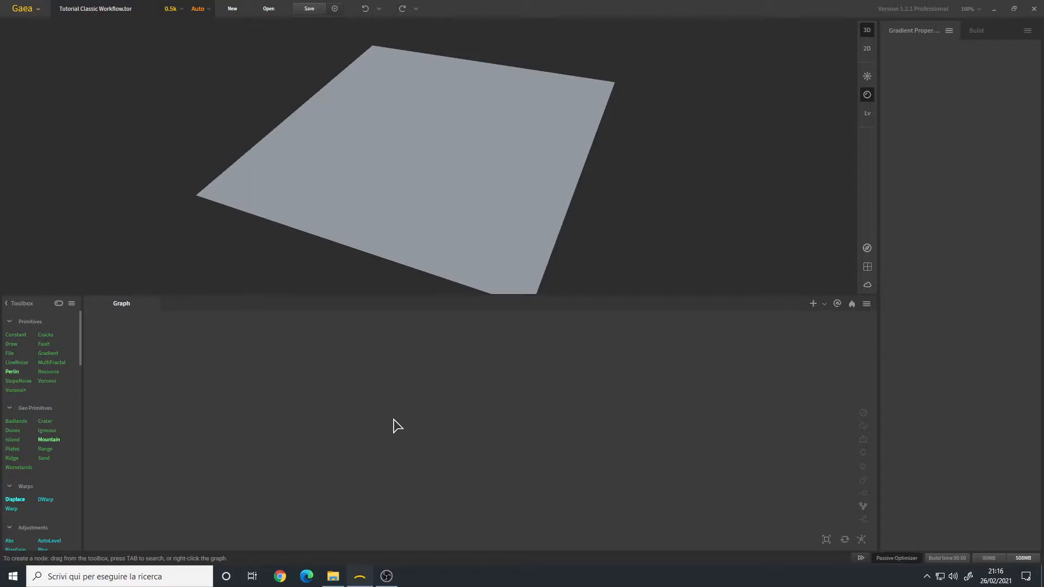
Step: Add a Perlin noise primitive as the terrain's starting node
right_click(397, 425)
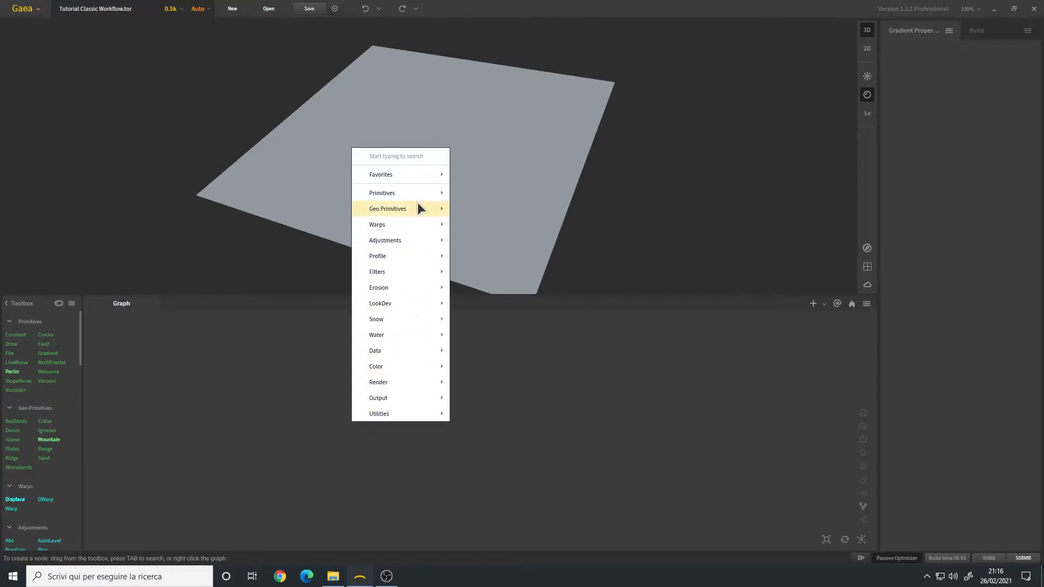
mouse_move(382, 193)
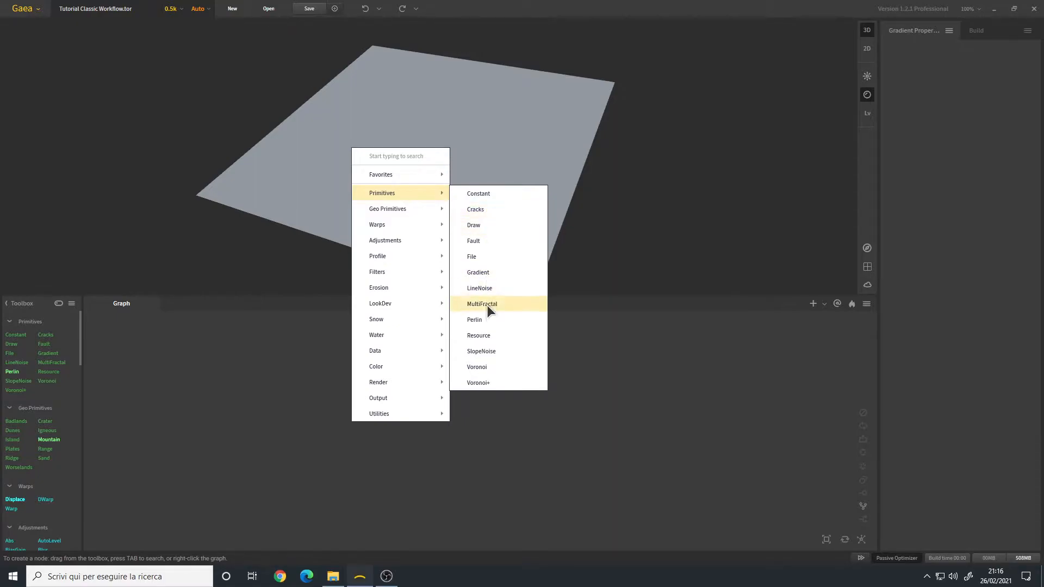
left_click(475, 319)
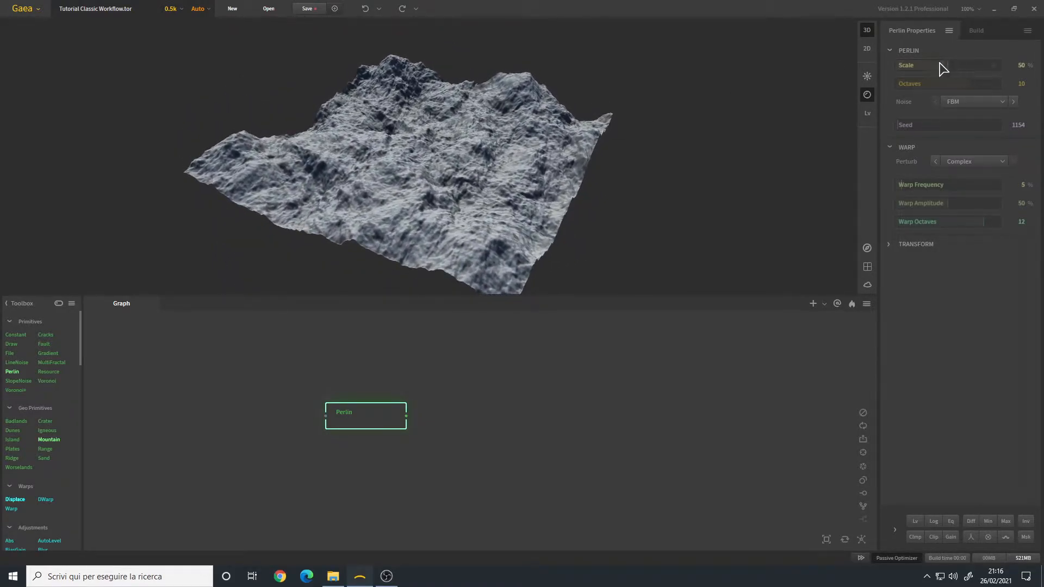
Step: Raise the Perlin scale to about 85 and its warp frequency to 11
left_click_drag(932, 65, 978, 64)
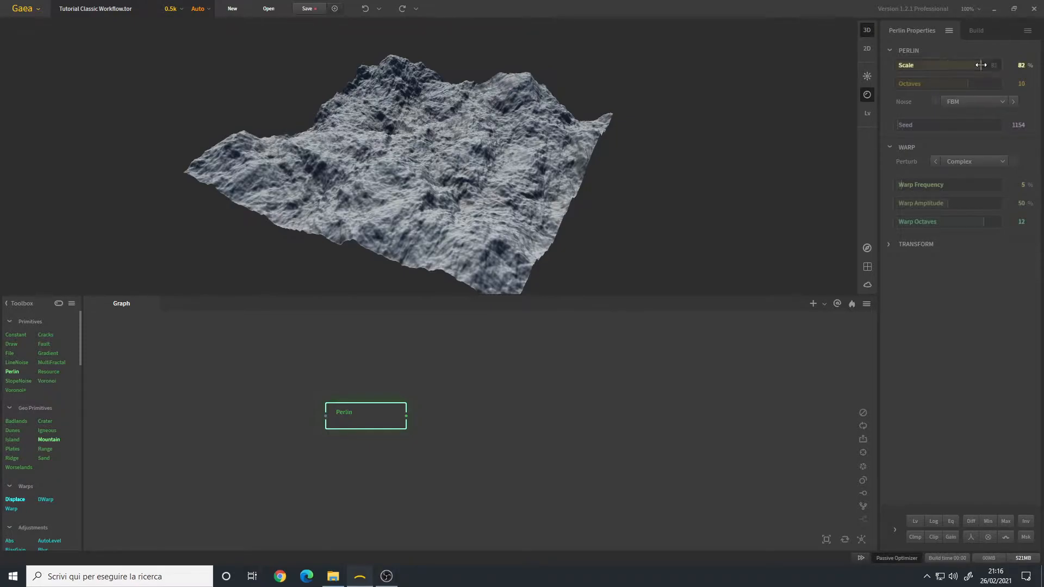
left_click_drag(979, 64, 992, 64)
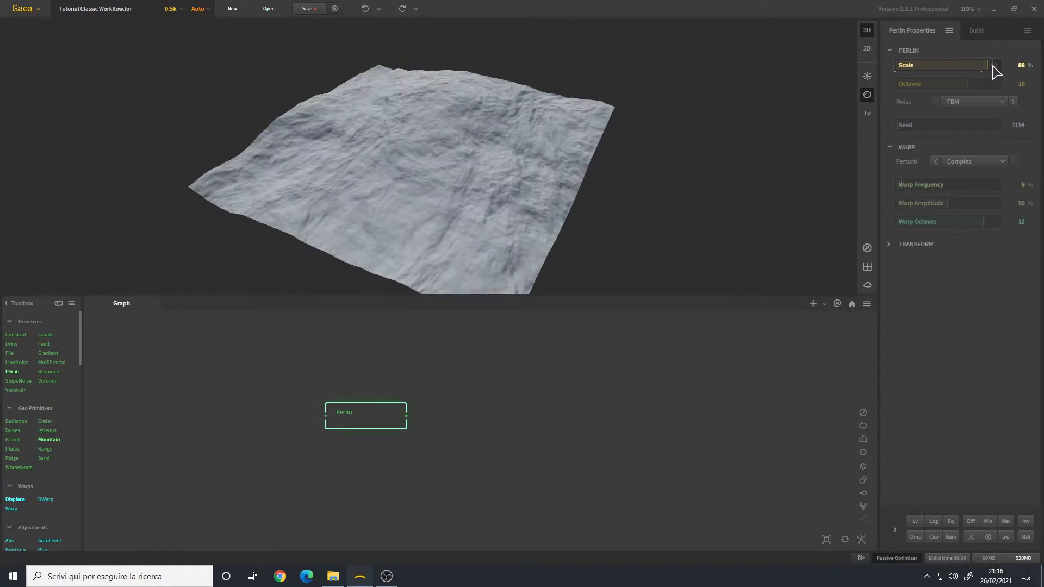
left_click_drag(992, 64, 988, 64)
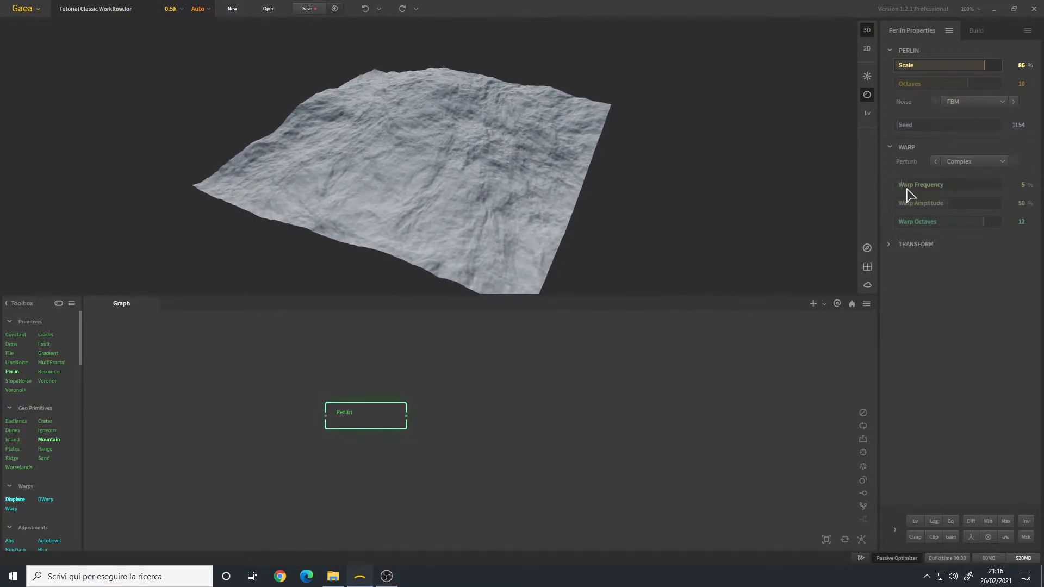
left_click_drag(932, 185, 991, 185)
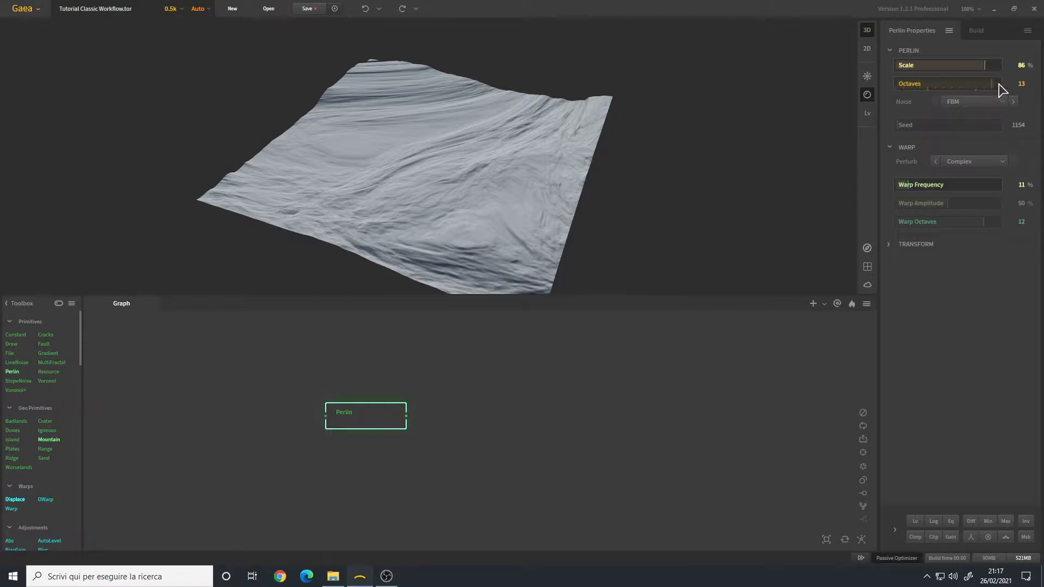
mouse_move(395, 213)
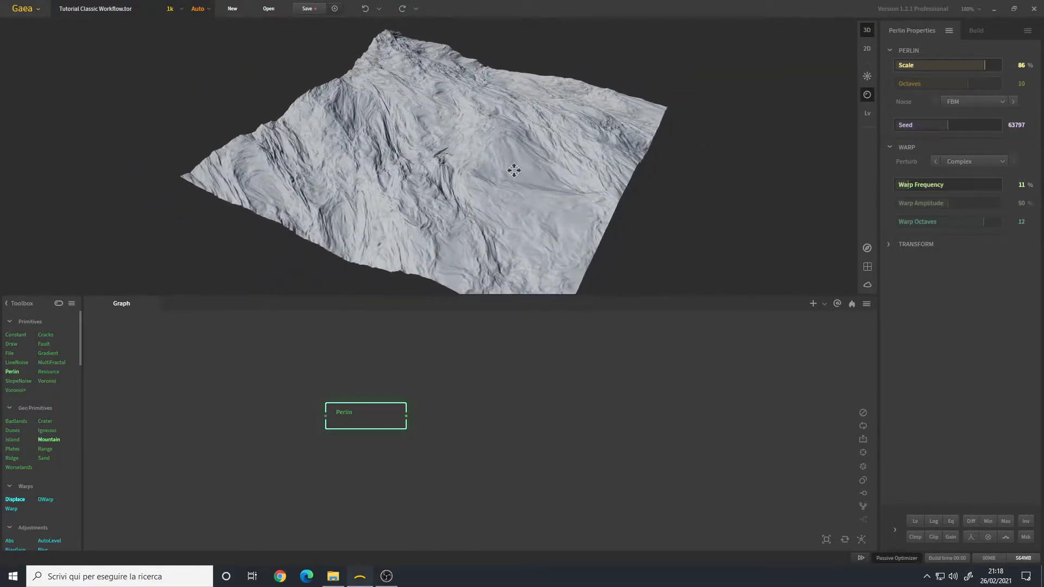
Step: Chain an Aperture filter after the Perlin noise and review the surface close-up
left_click_drag(513, 170, 493, 423)
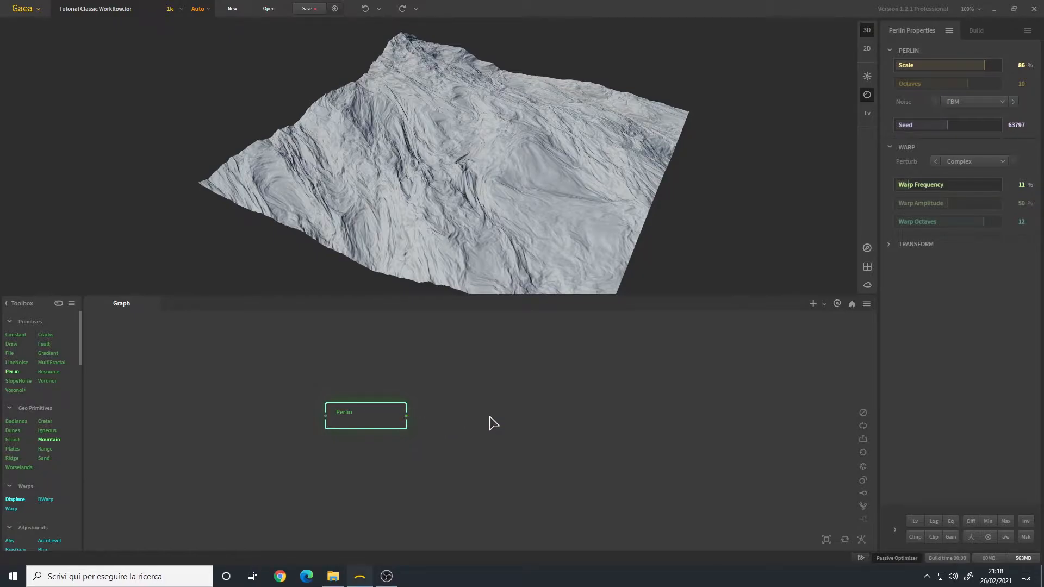
right_click(492, 423)
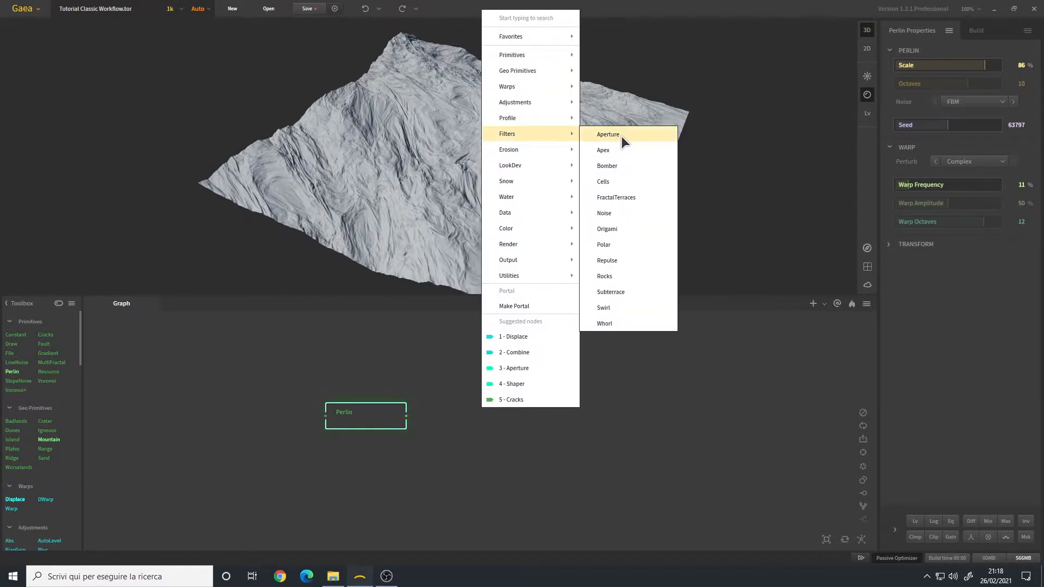
left_click(606, 135)
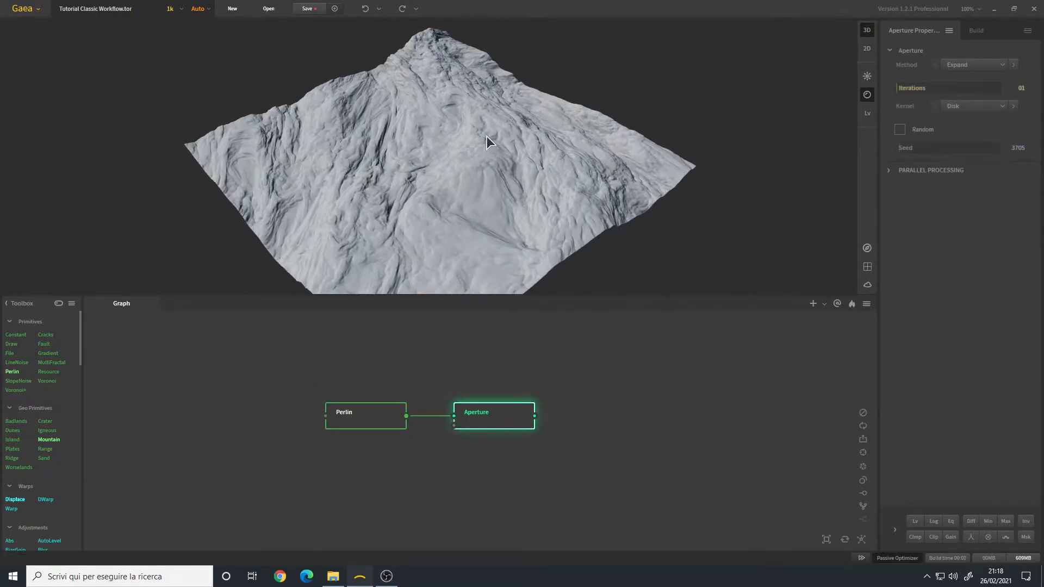
left_click(365, 415)
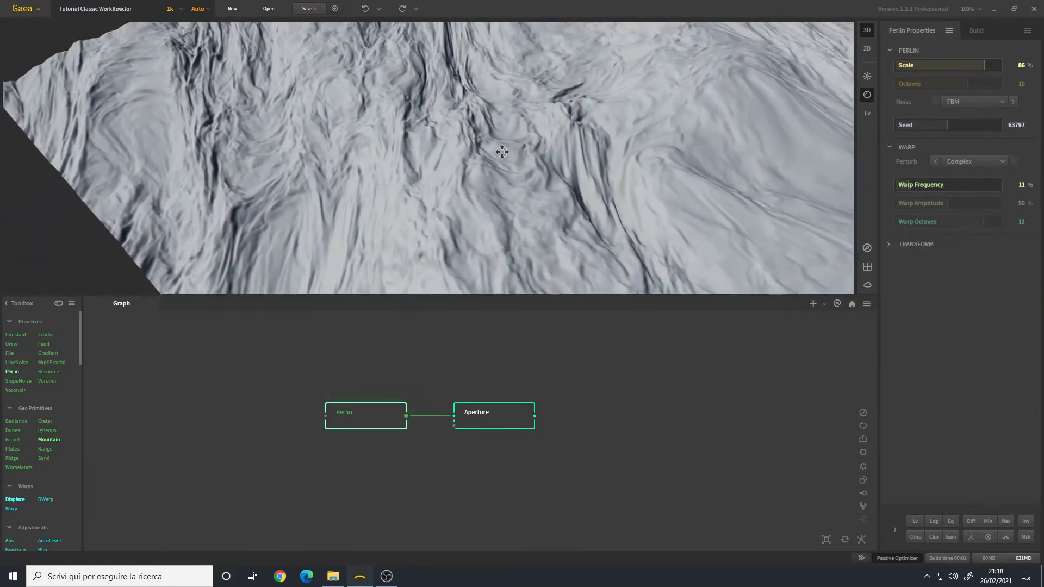
left_click_drag(501, 153, 464, 186)
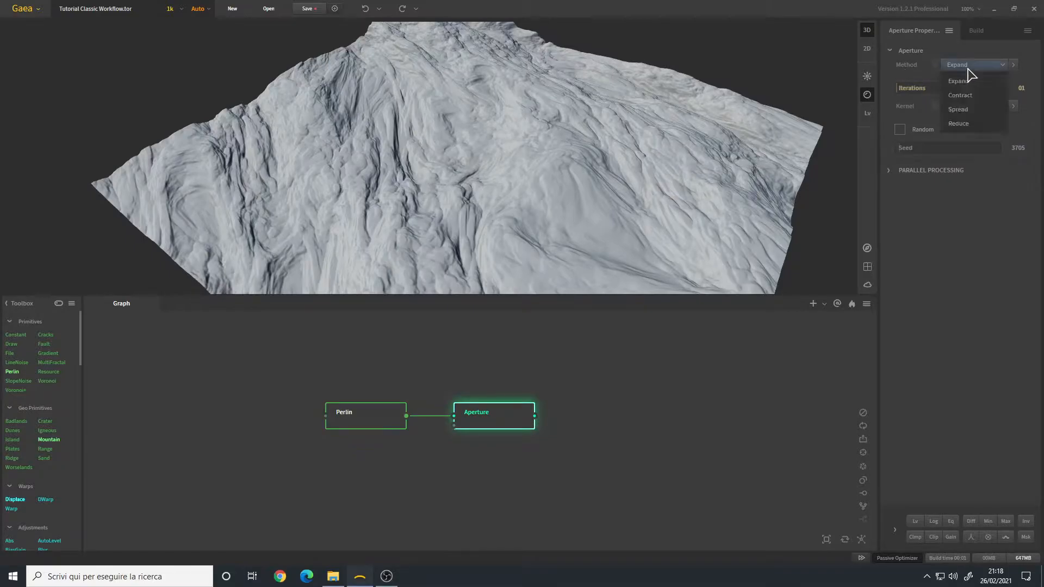
Step: Set the Aperture to the Spread method with the Corner kernel
left_click(958, 109)
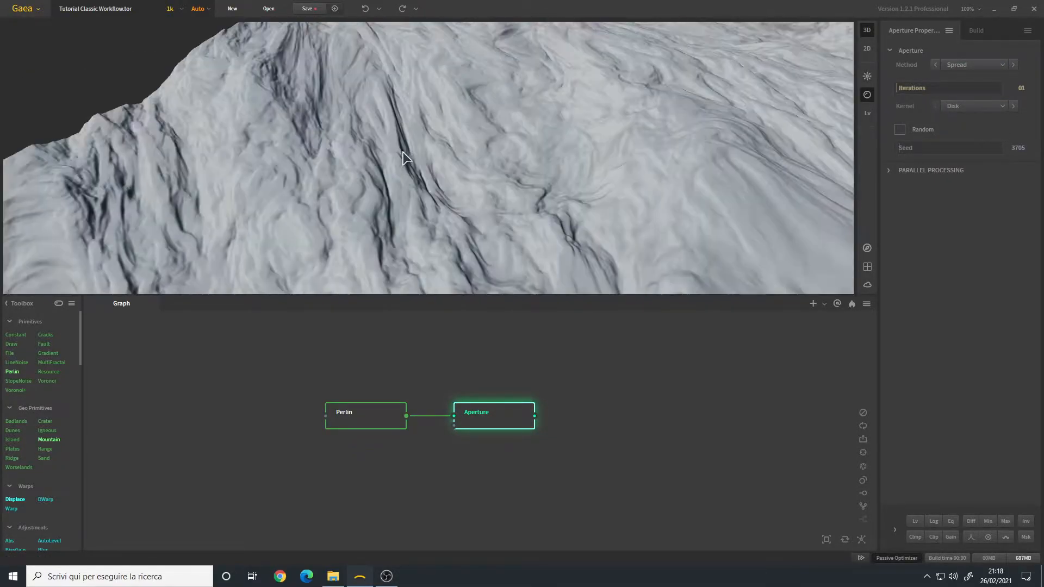
left_click(974, 105)
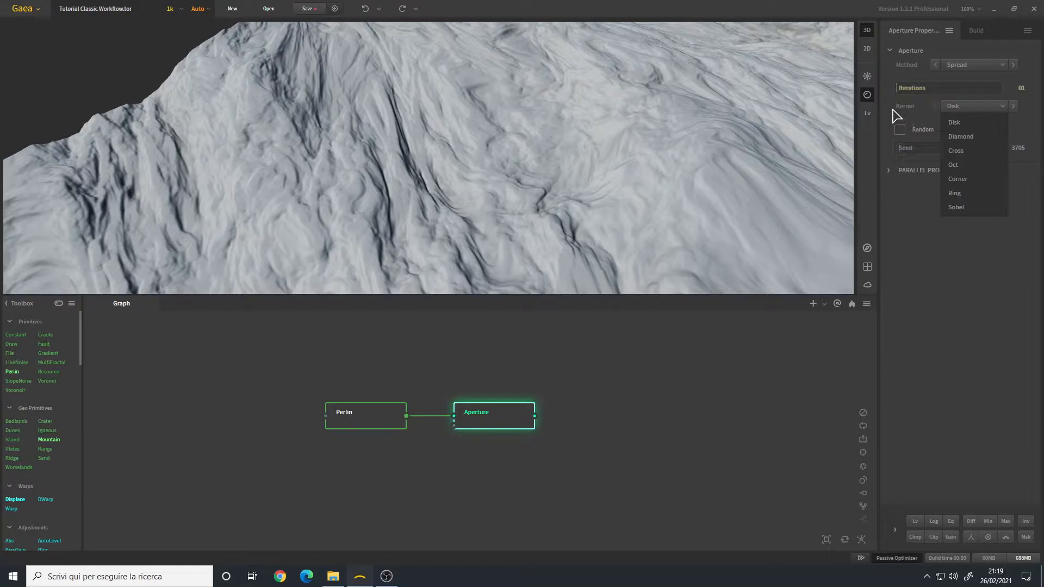
mouse_move(352, 177)
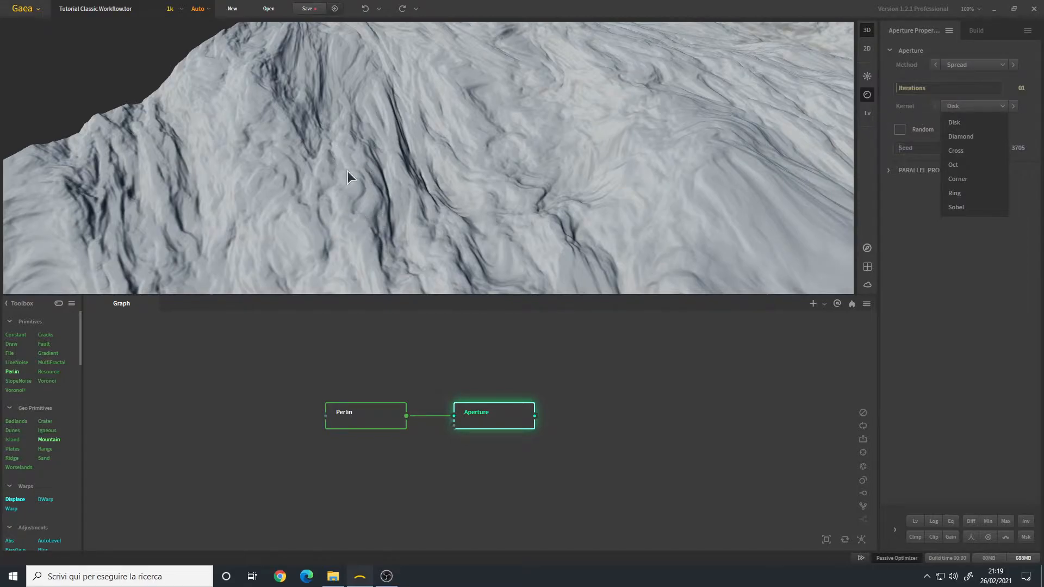
mouse_move(967, 185)
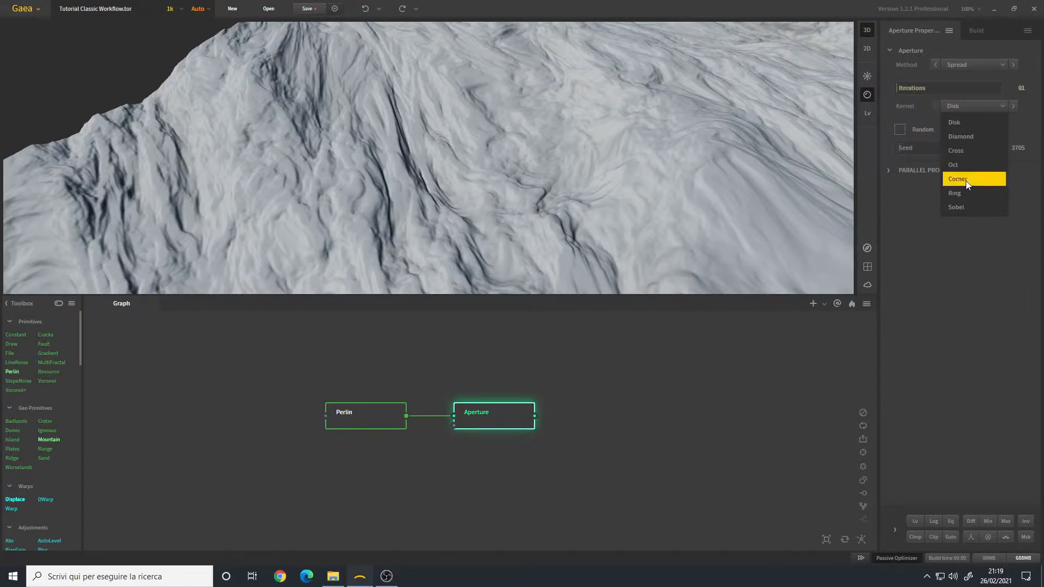
left_click(956, 178)
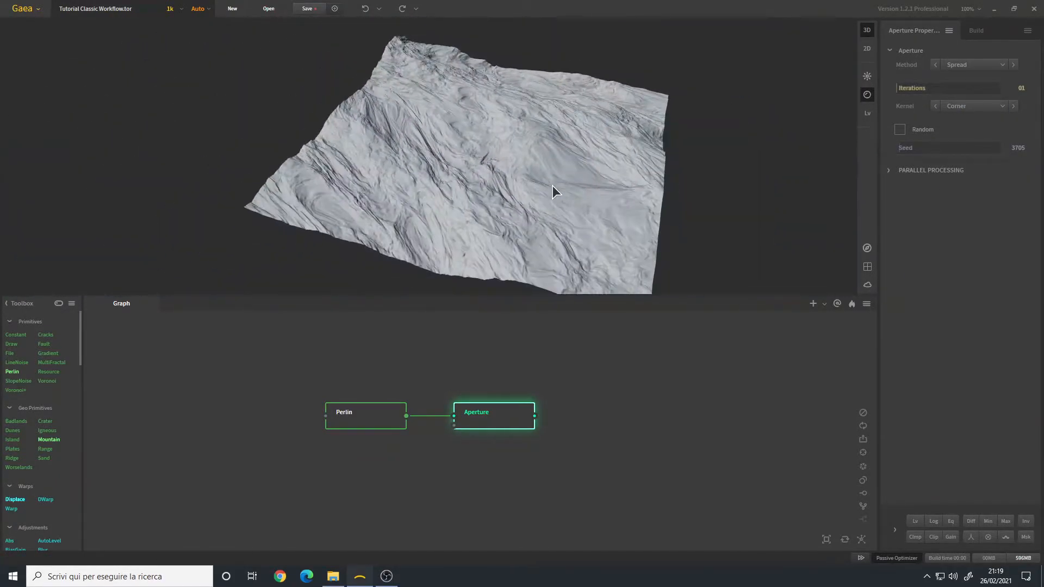
Step: Insert a Displace at 24% strength on Perlin's output and wire it into the Aperture
left_click(366, 411)
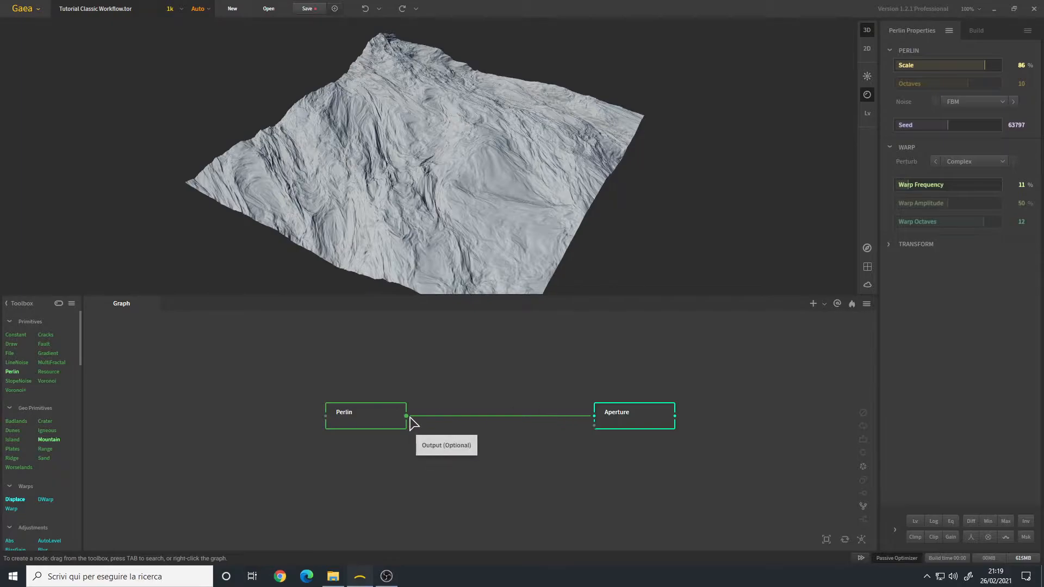
mouse_move(504, 167)
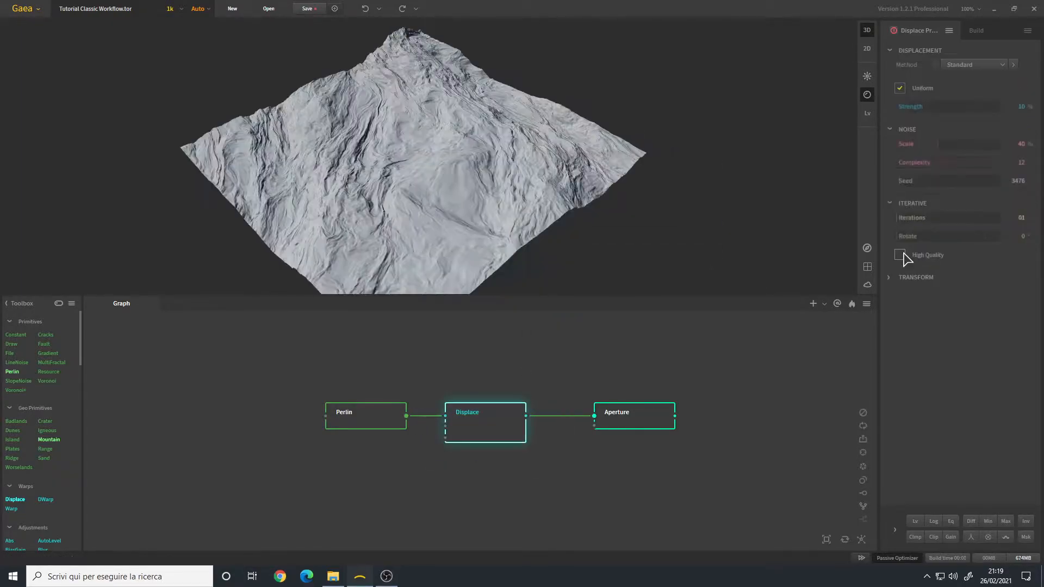
left_click_drag(905, 107, 924, 106)
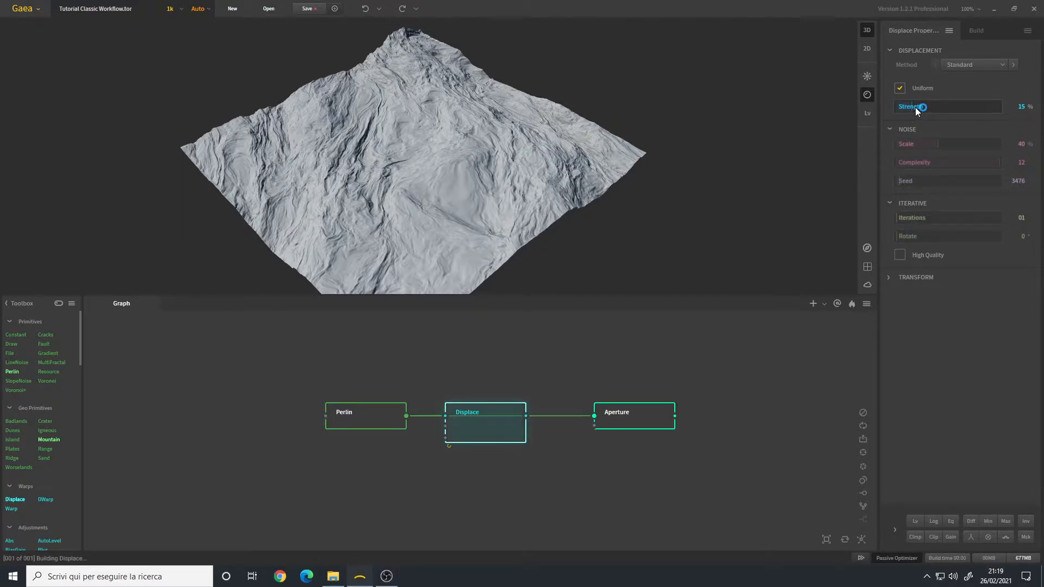
left_click_drag(922, 107, 947, 107)
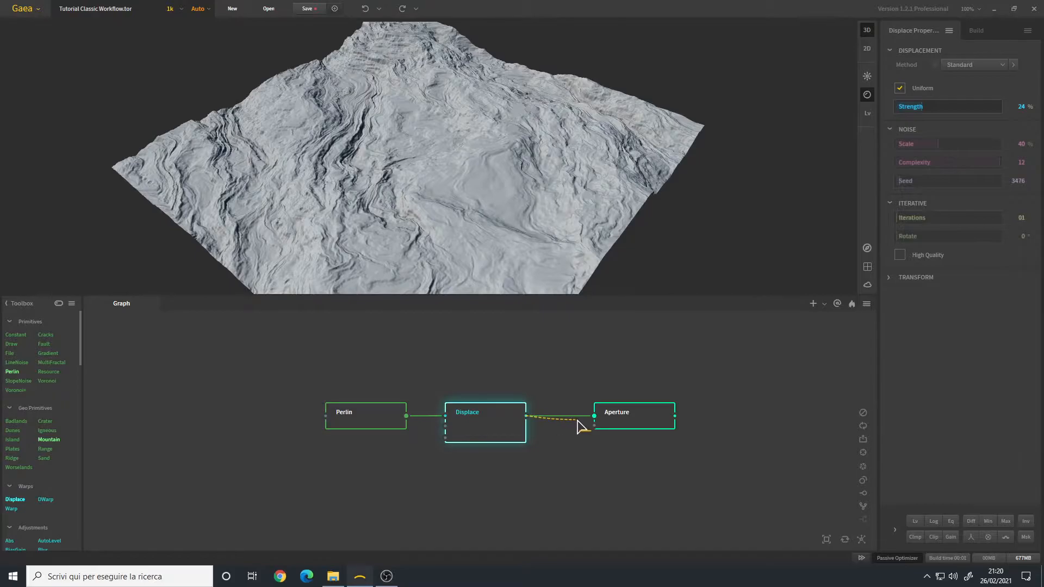
left_click(615, 416)
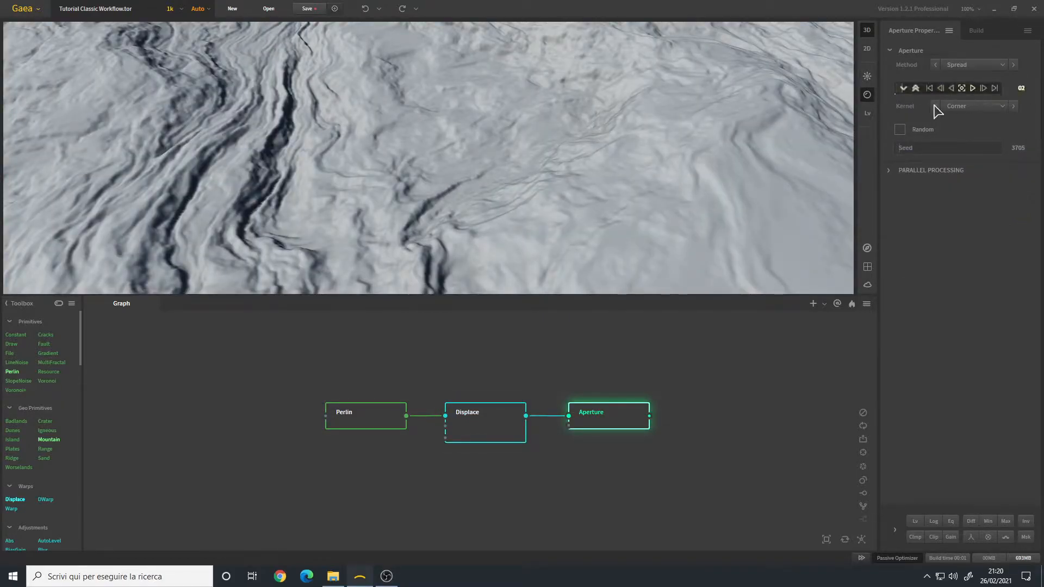
left_click(972, 105)
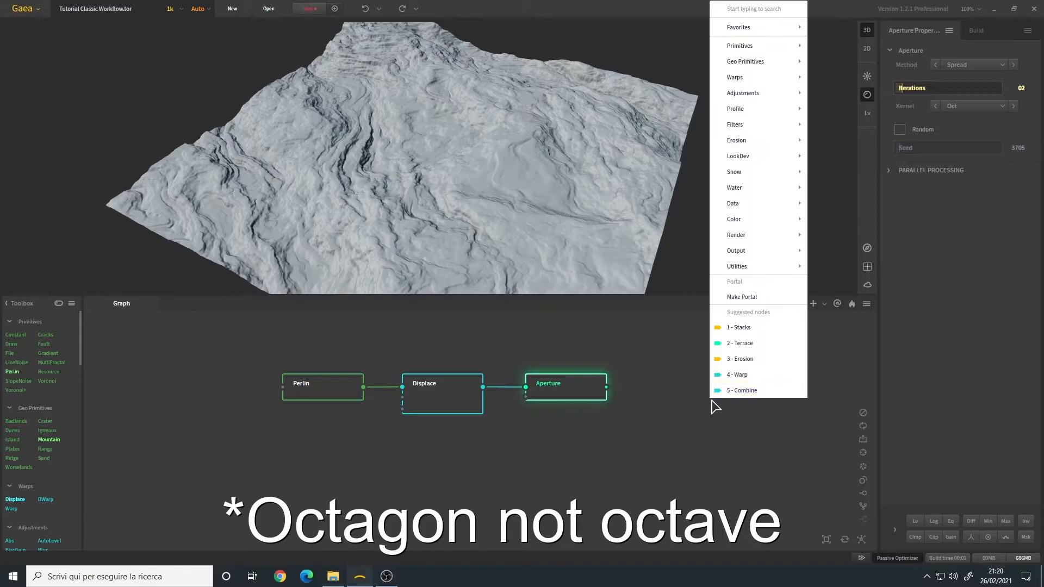
Step: Add a Combine node (Blend, 50%) fed by the Aperture, leaving its second input open
left_click(741, 391)
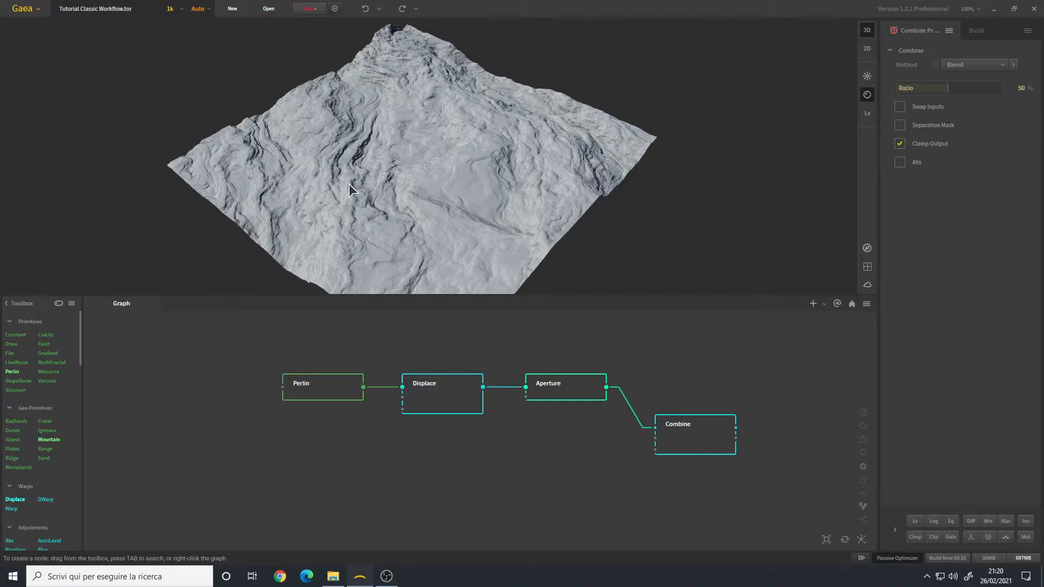
left_click_drag(352, 189, 463, 194)
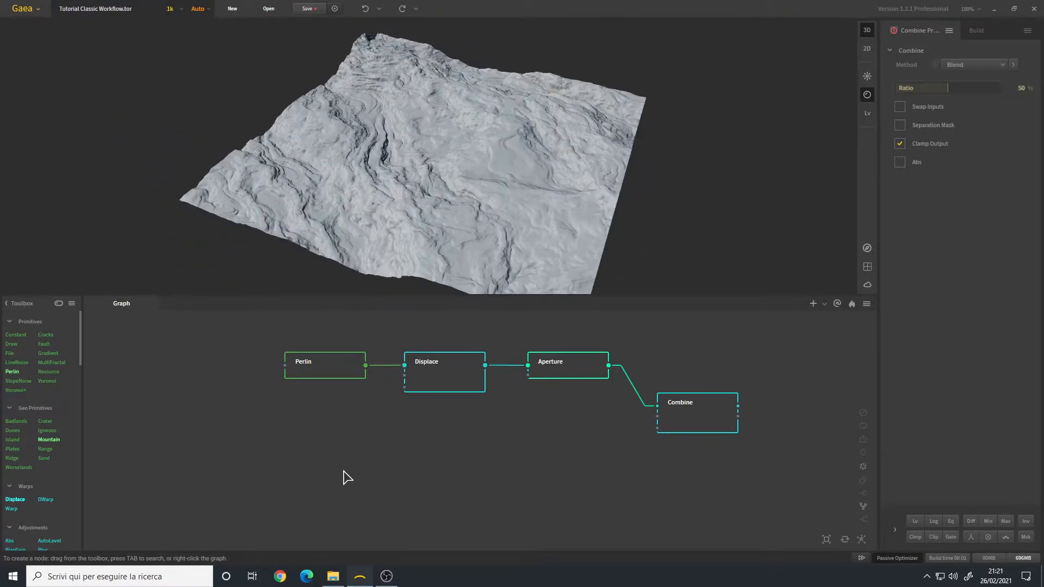
Step: Add a Gradient primitive below the Perlin branch and set its scale to 2.50
right_click(345, 476)
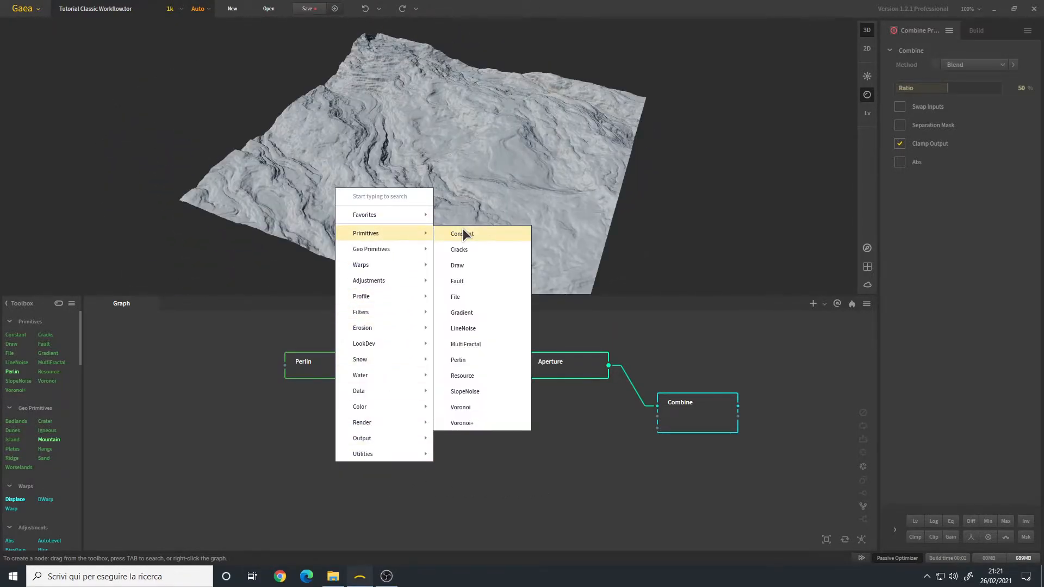
left_click(461, 312)
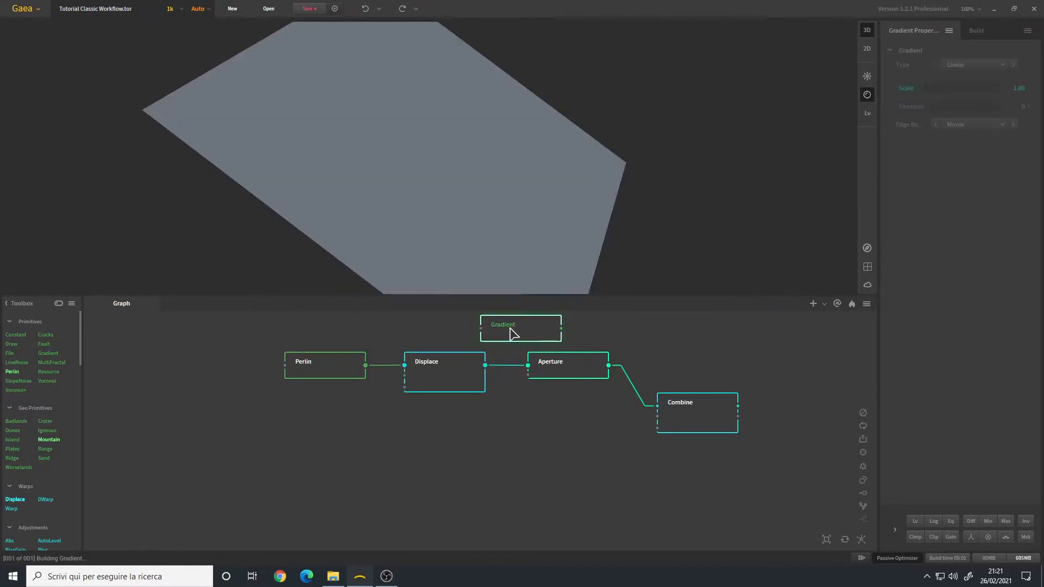
left_click_drag(521, 328, 325, 480)
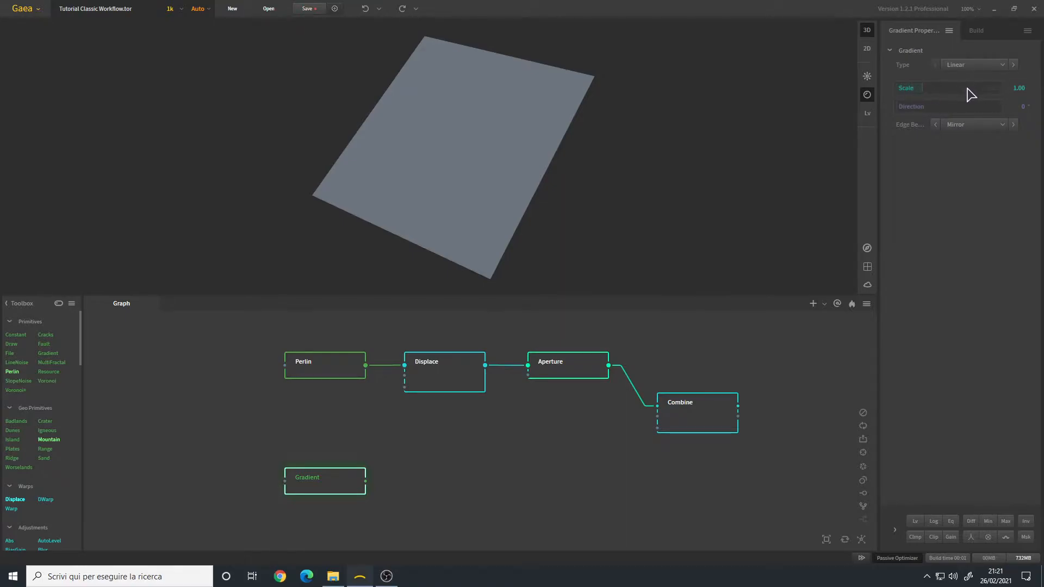
left_click_drag(944, 87, 992, 87)
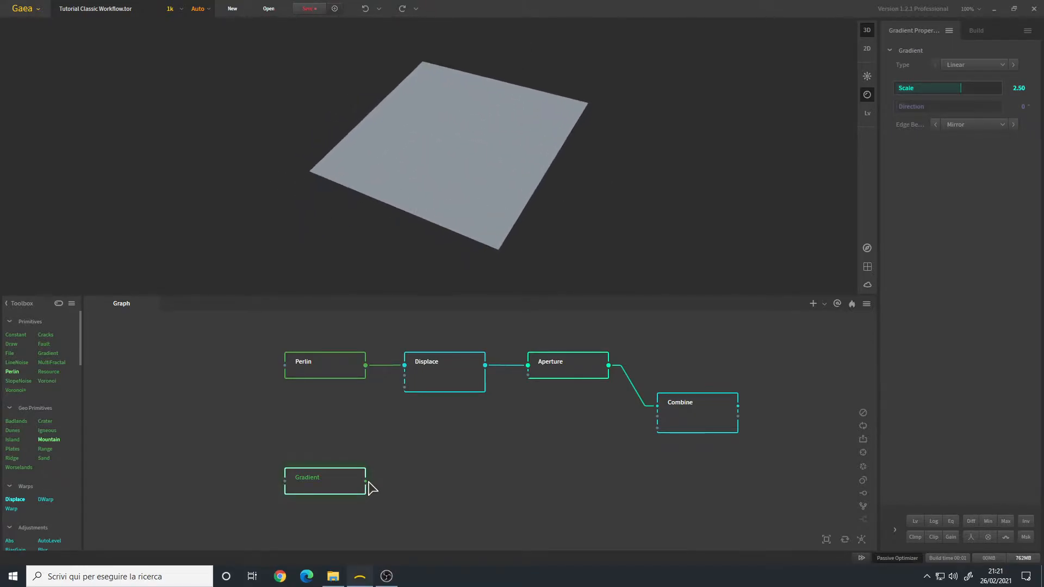
Step: Follow the Gradient with a Displace node raised to 4 iterations
type("dis")
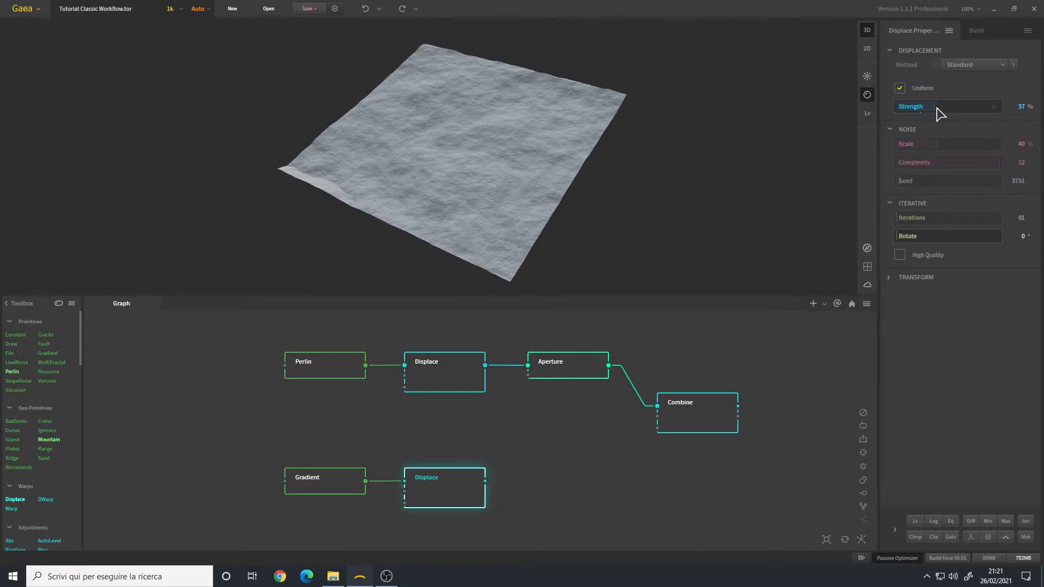
left_click(982, 218)
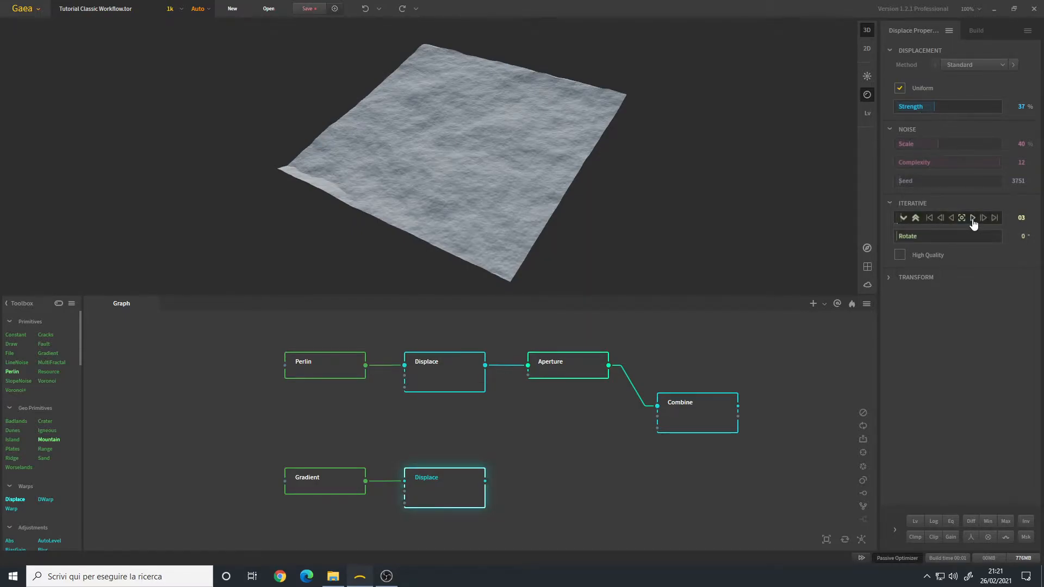
left_click(983, 217)
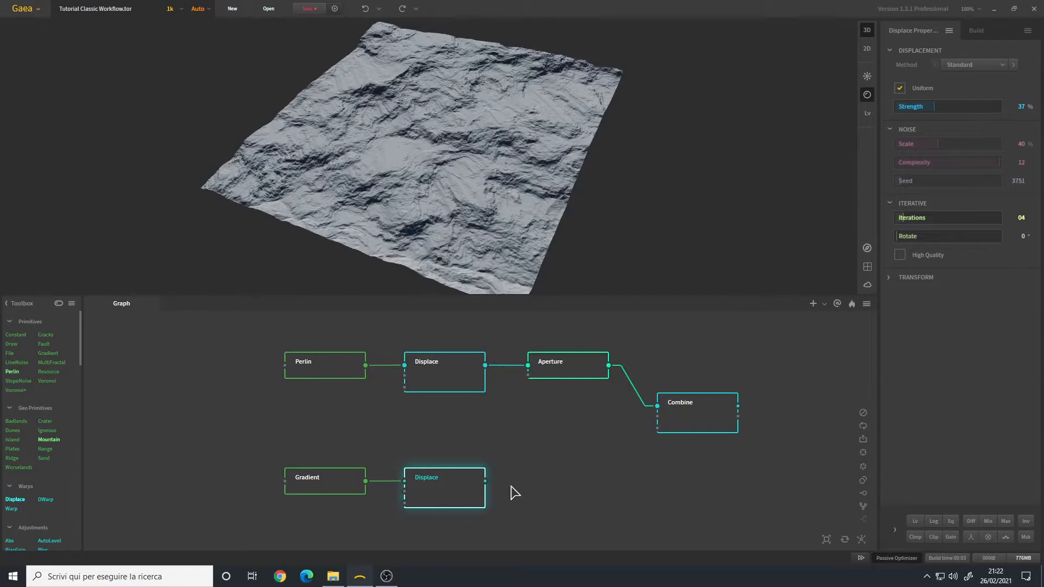
Step: Feed the lower Displace into the Combine and set it to Min at 80%
left_click_drag(486, 480, 657, 417)
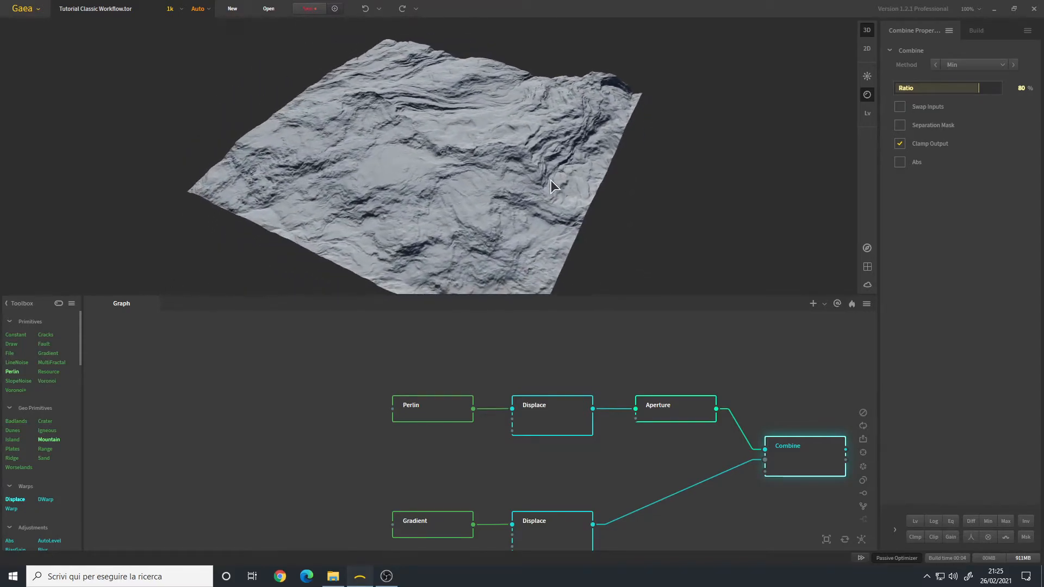
left_click(675, 407)
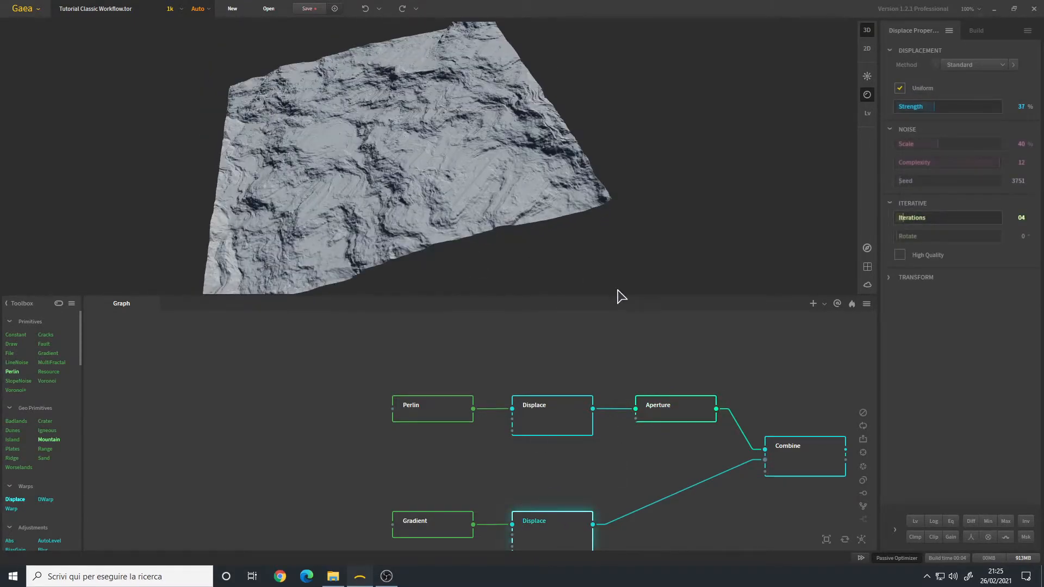
left_click(805, 456)
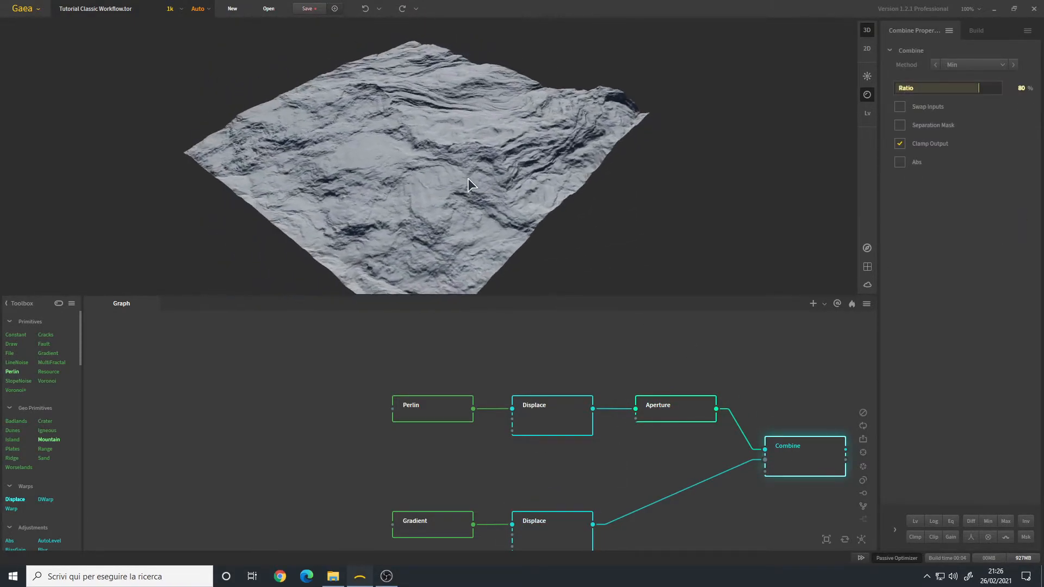
left_click(551, 520)
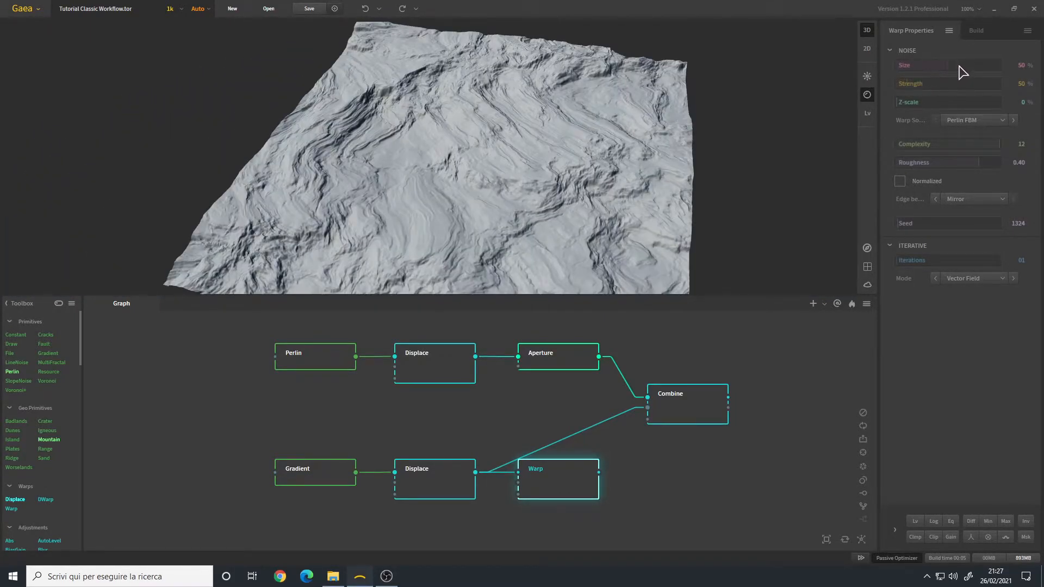
Step: Raise the lower-branch Warp noise size to about 69% and preview the combined terrain
left_click_drag(919, 64, 962, 64)
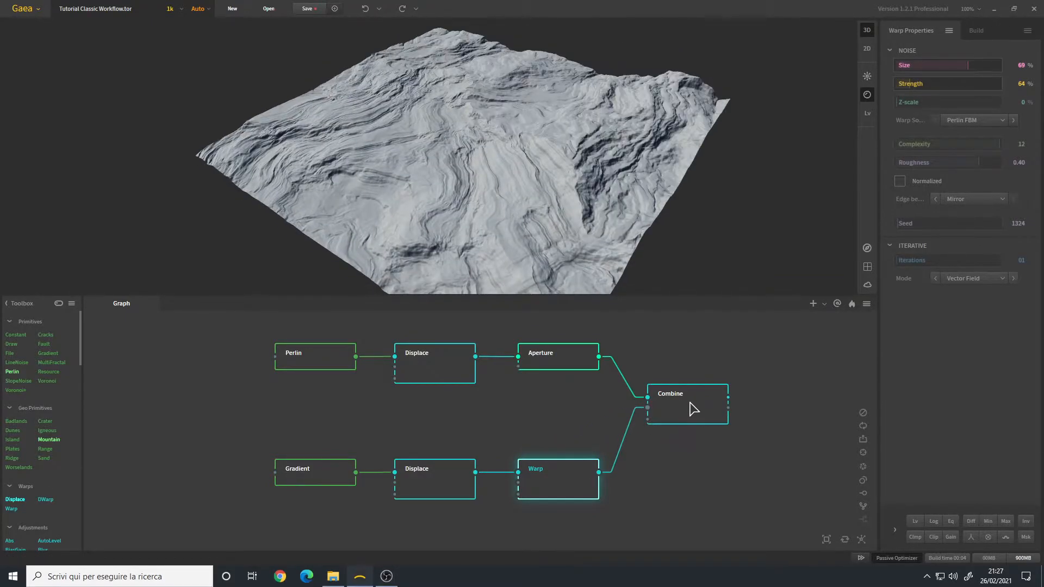
left_click(686, 405)
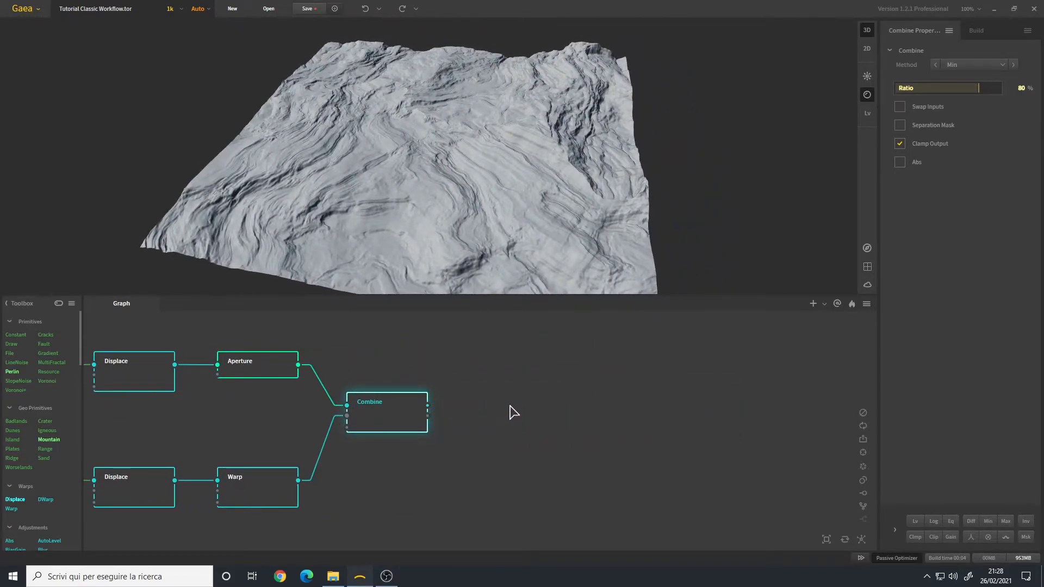
Step: Add an Erosion node after Combine and load its 8 - Mesa or Terraces preset
right_click(512, 411)
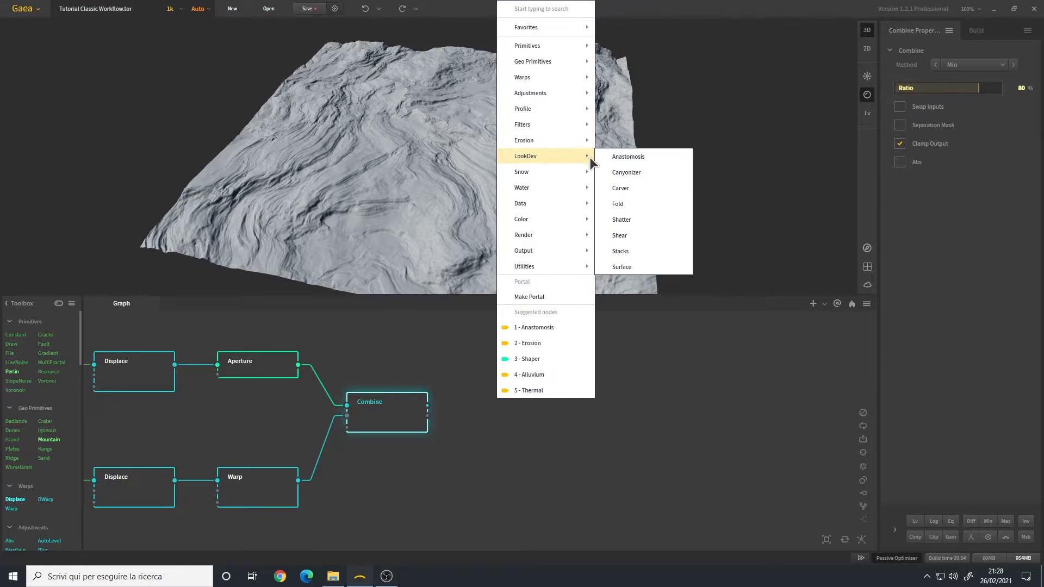
mouse_move(643, 251)
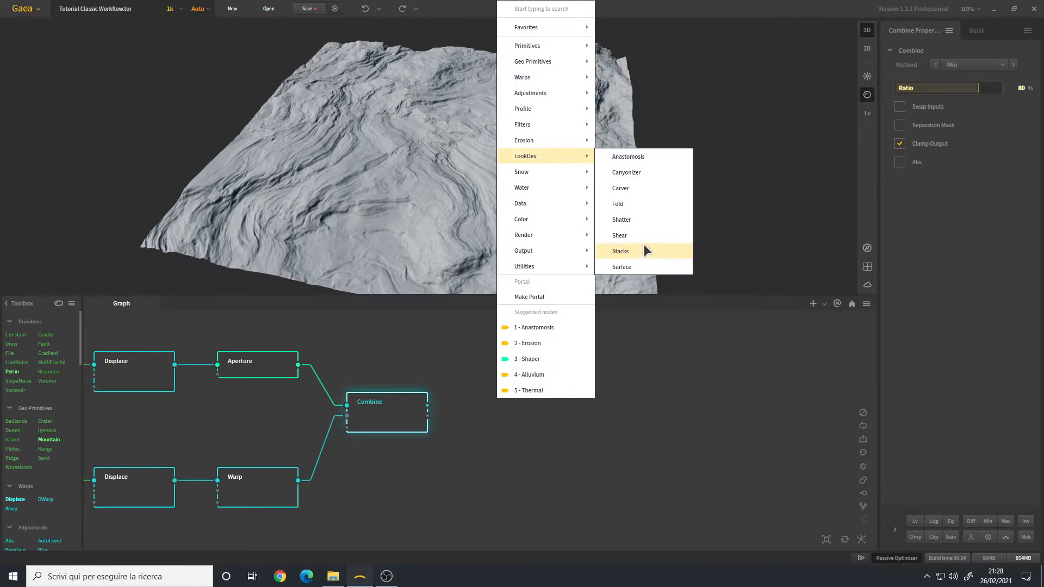
mouse_move(651, 259)
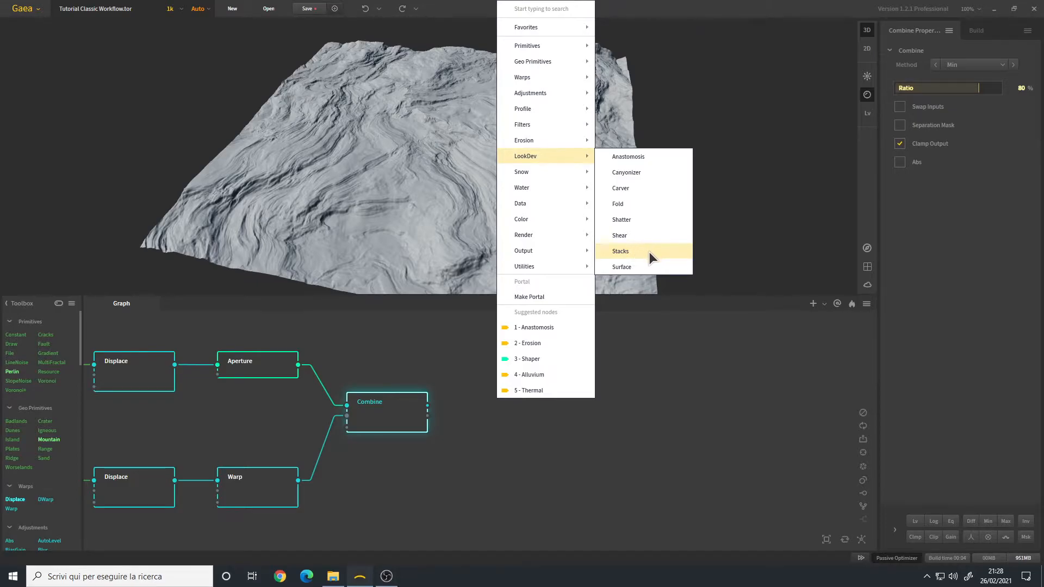
mouse_move(524, 140)
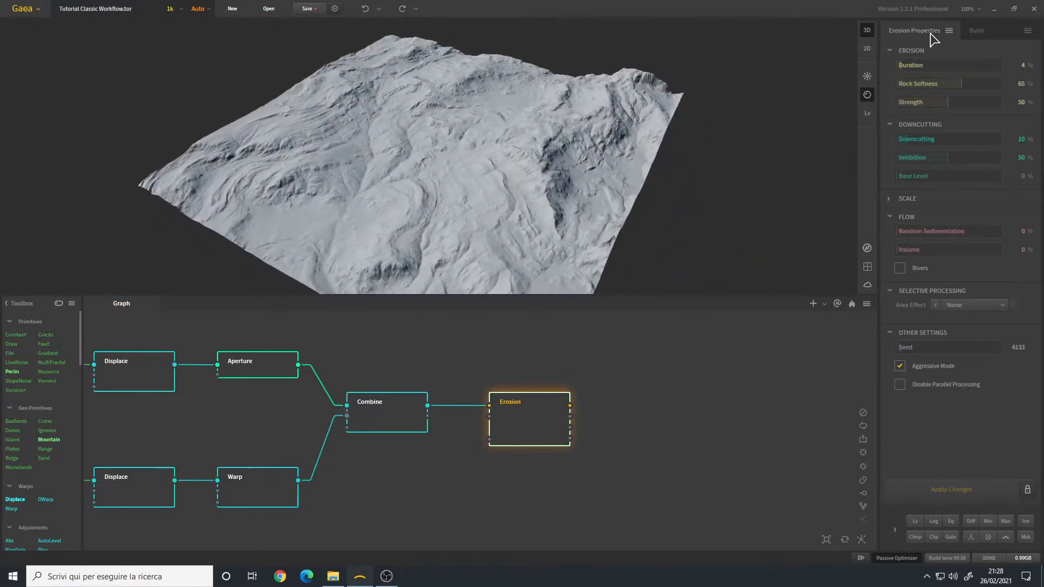
left_click(949, 30)
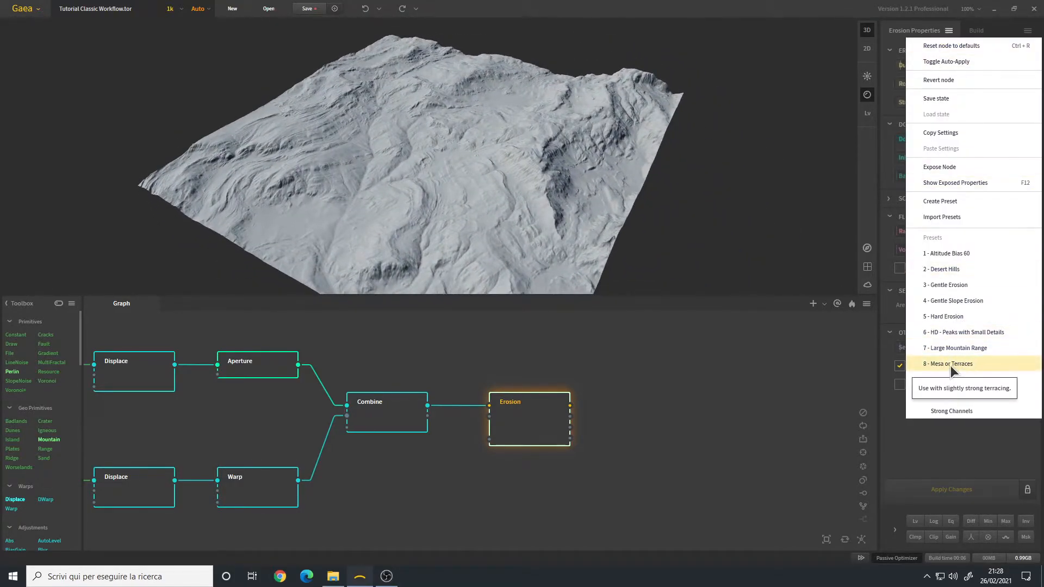
left_click(947, 365)
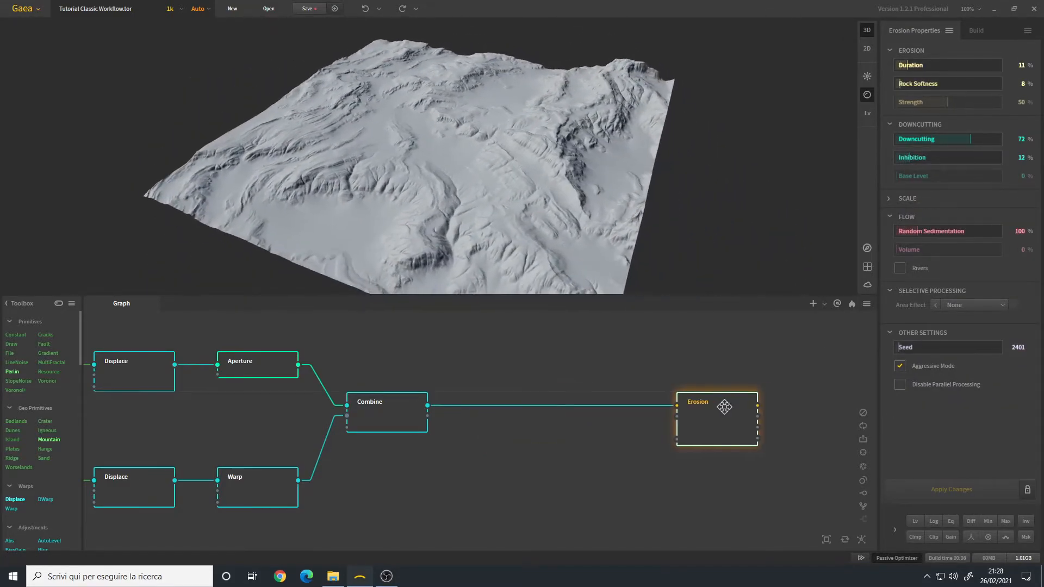
mouse_move(396, 420)
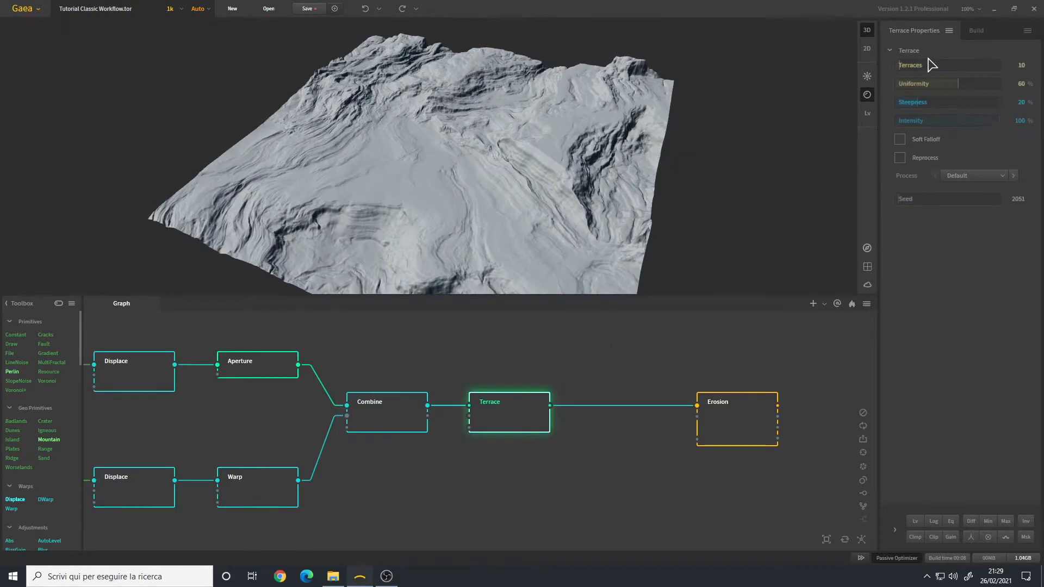
Step: Search 'terr' and insert a second Terrace node before Erosion
type("20")
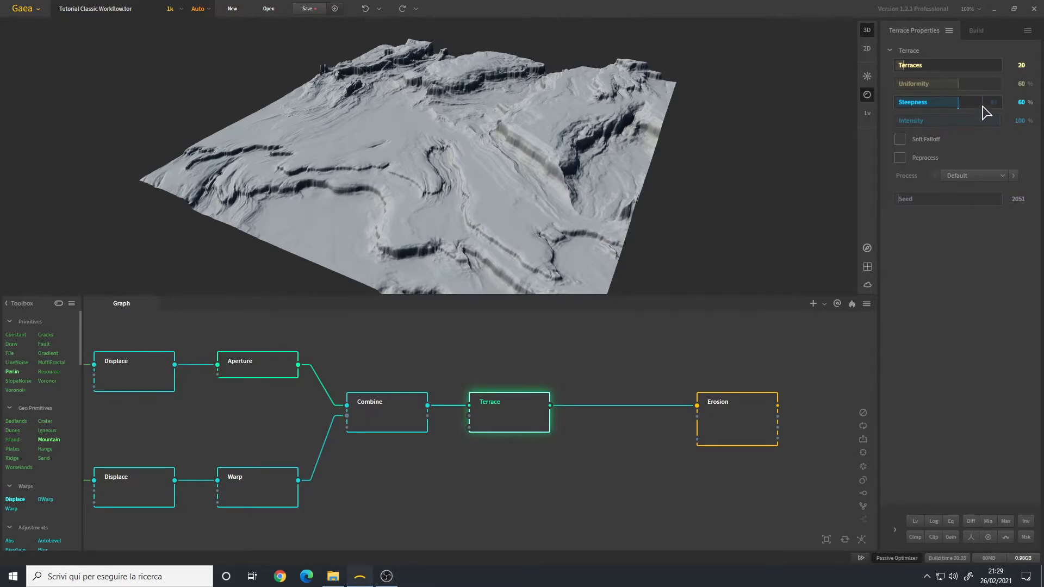
mouse_move(646, 364)
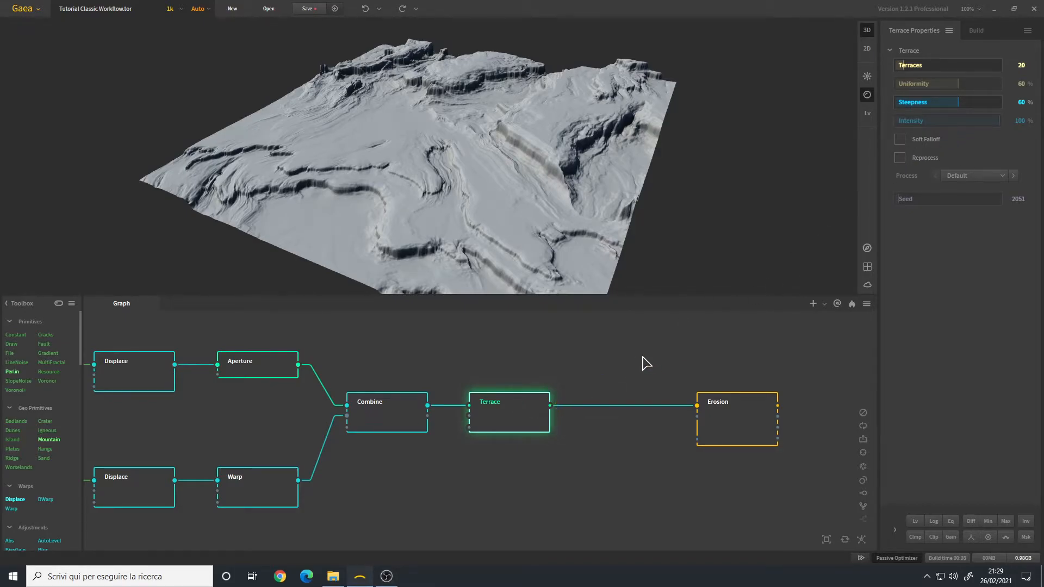
type("terr")
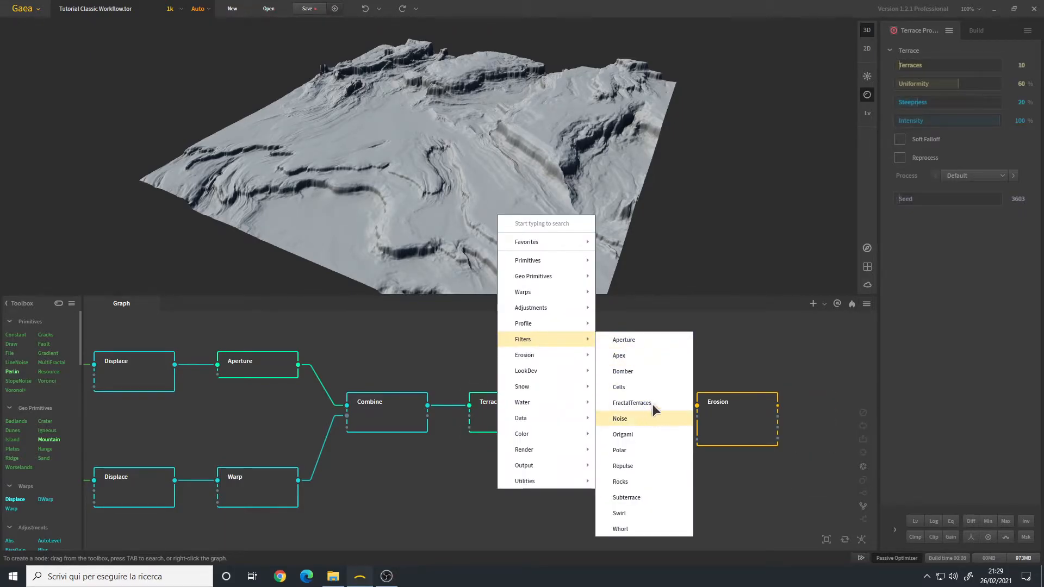
mouse_move(639, 411)
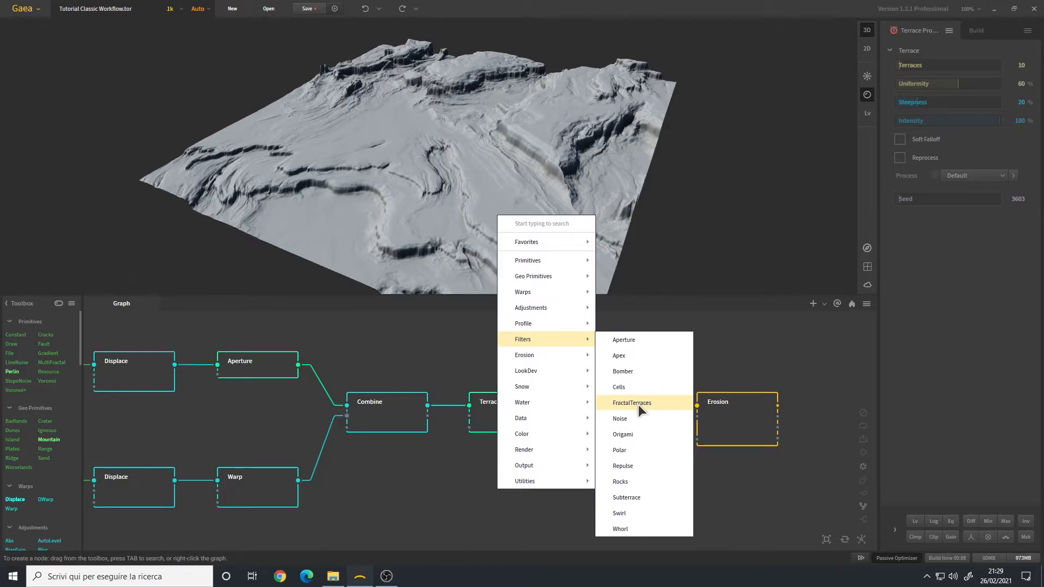
mouse_move(636, 410)
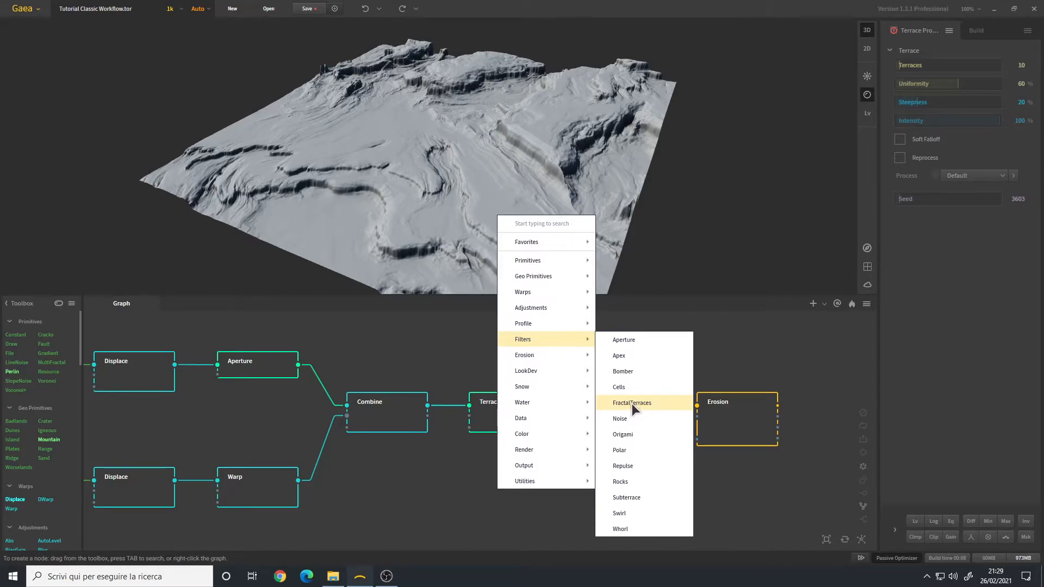
mouse_move(637, 411)
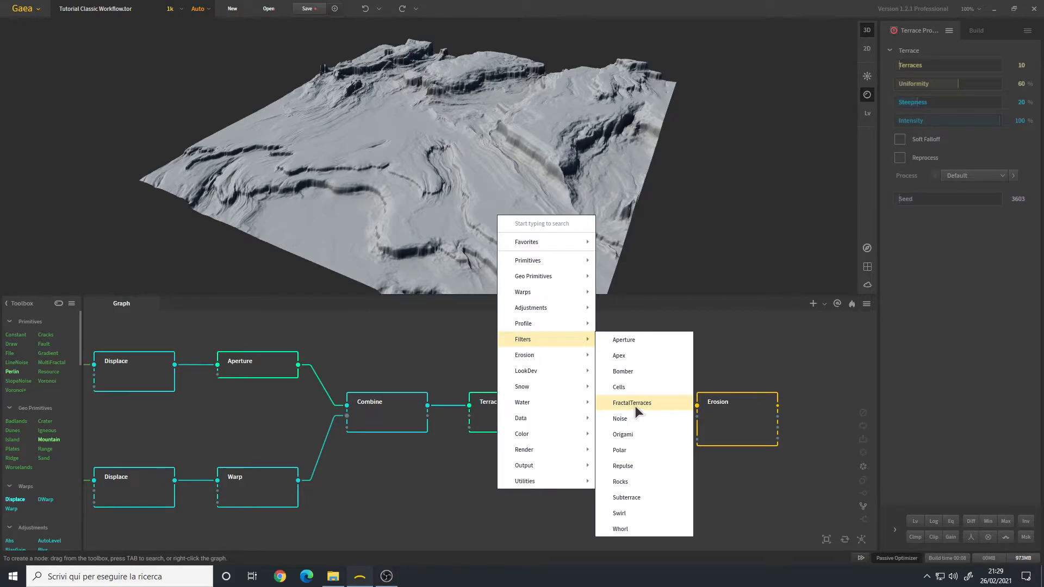
left_click(630, 402)
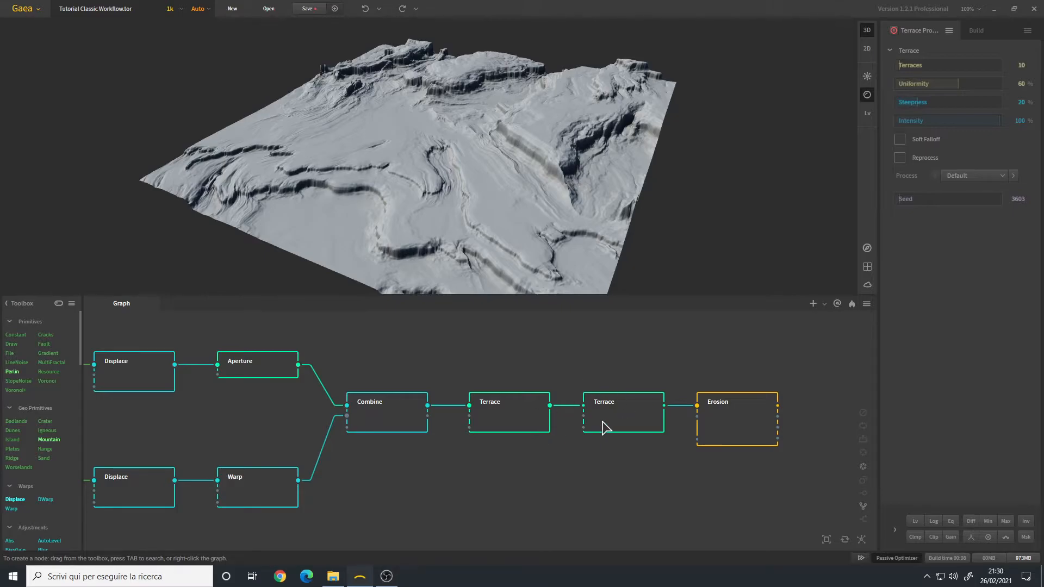
Step: Select the new Terrace for editing and compare the Combine and first Terrace previews
left_click(621, 411)
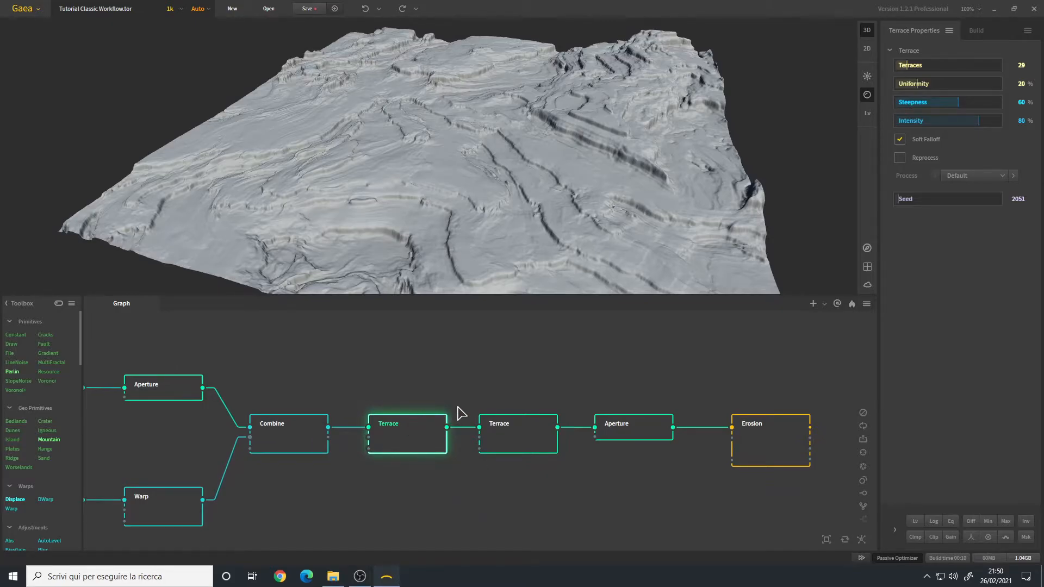
mouse_move(416, 446)
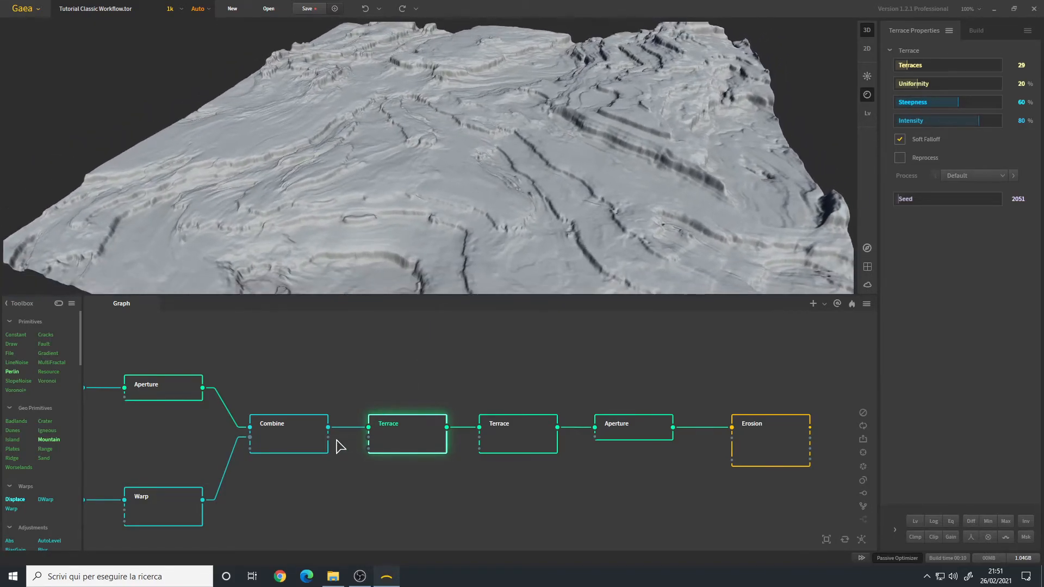
mouse_move(306, 447)
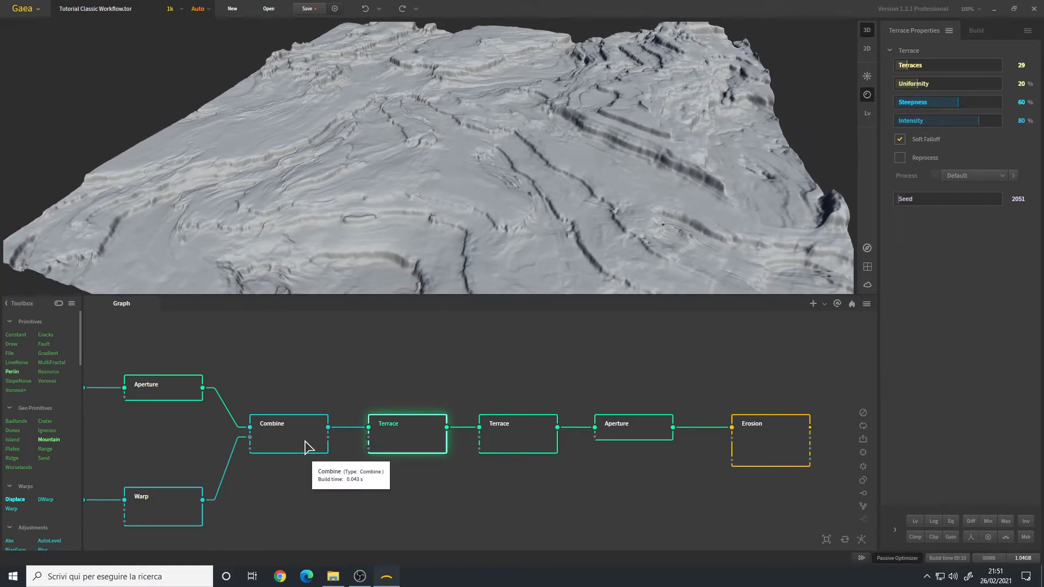
left_click(287, 433)
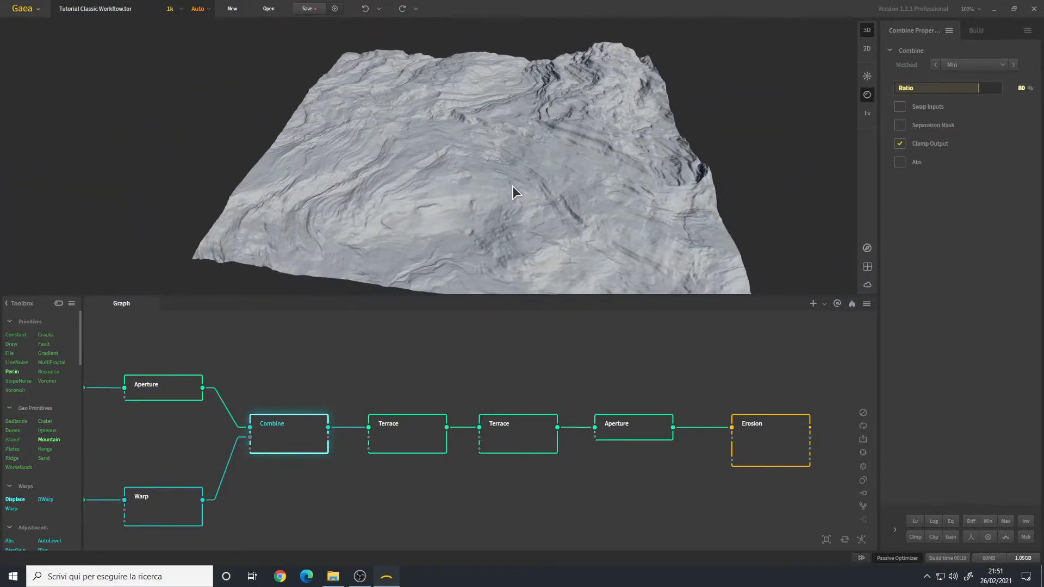
left_click(407, 433)
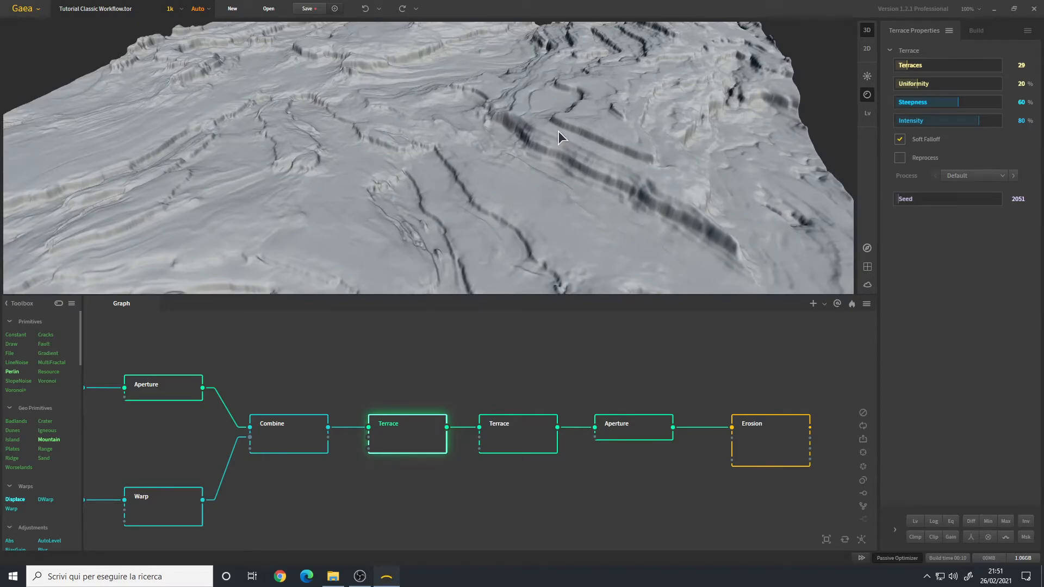
mouse_move(547, 126)
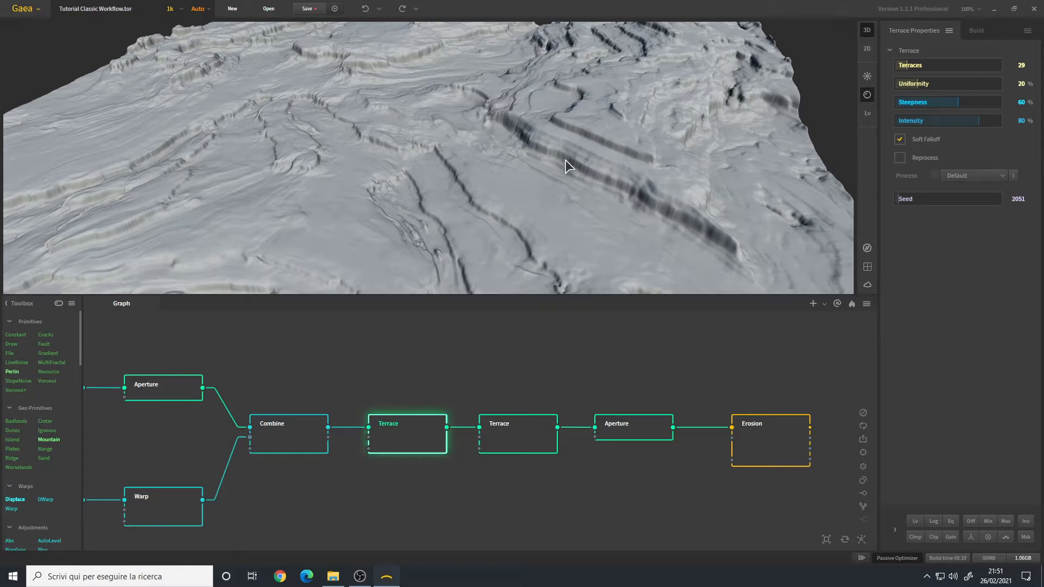
mouse_move(524, 82)
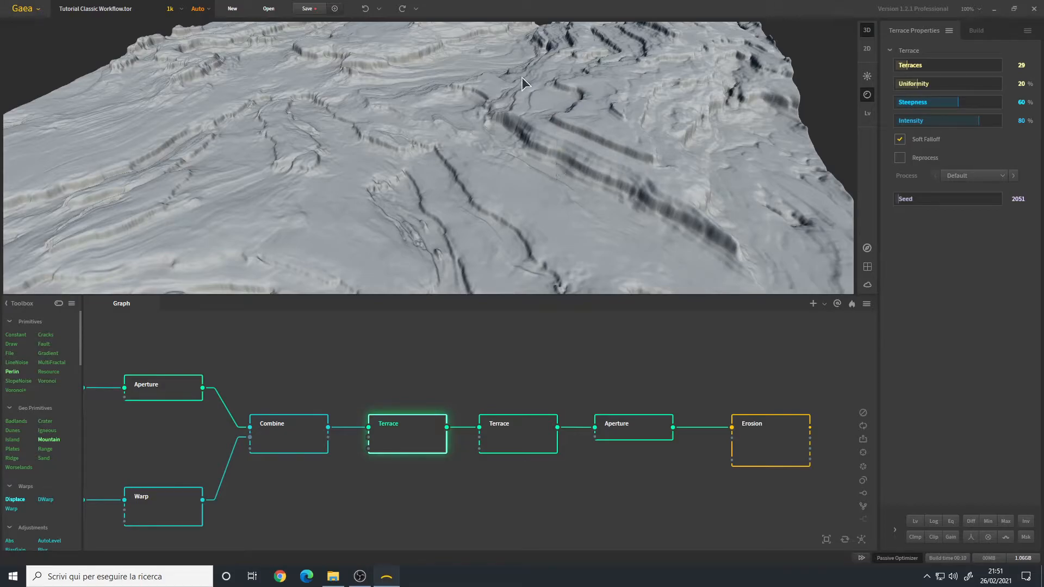
mouse_move(533, 110)
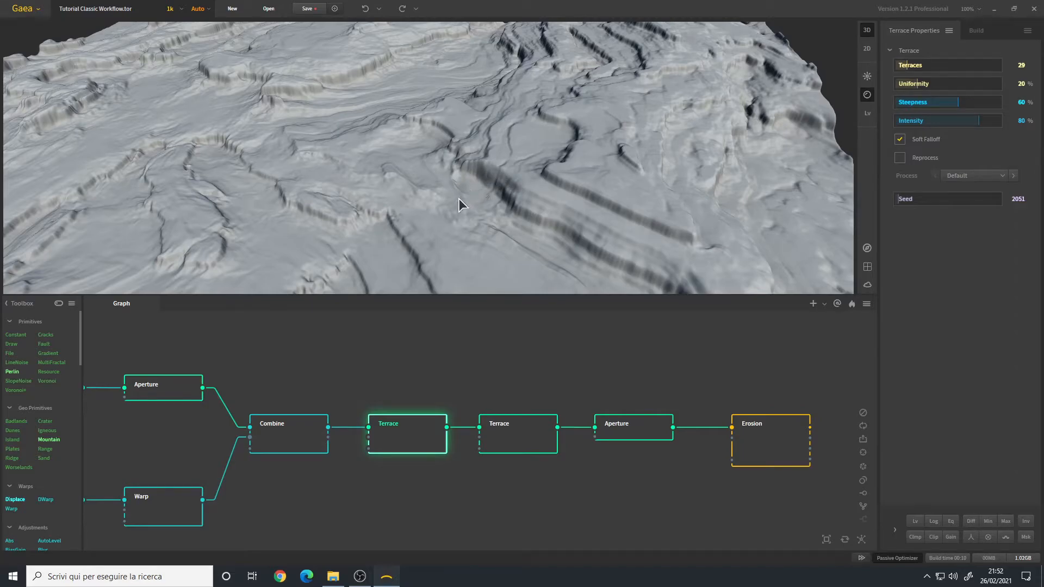
mouse_move(532, 226)
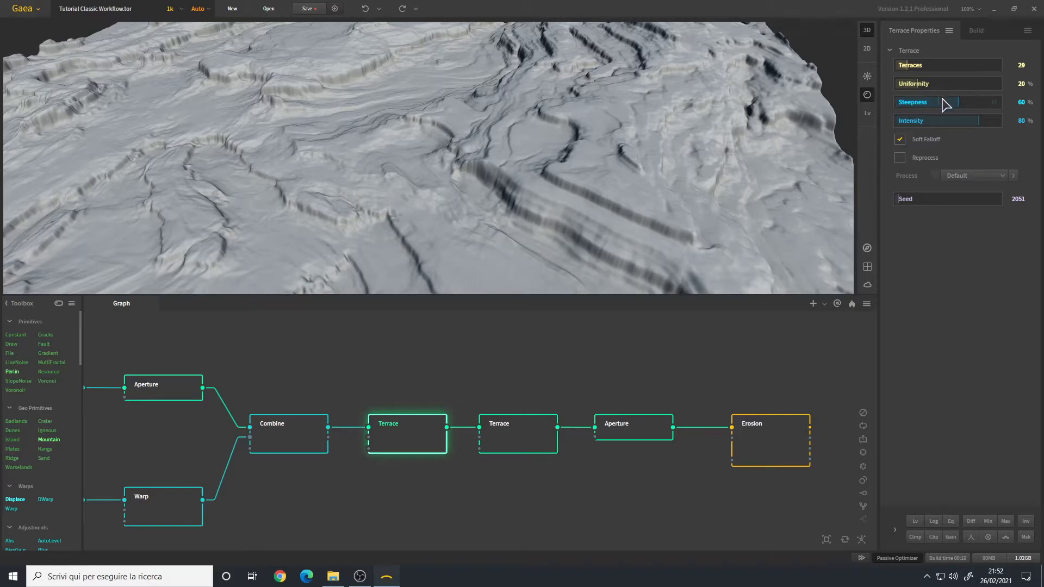
mouse_move(956, 100)
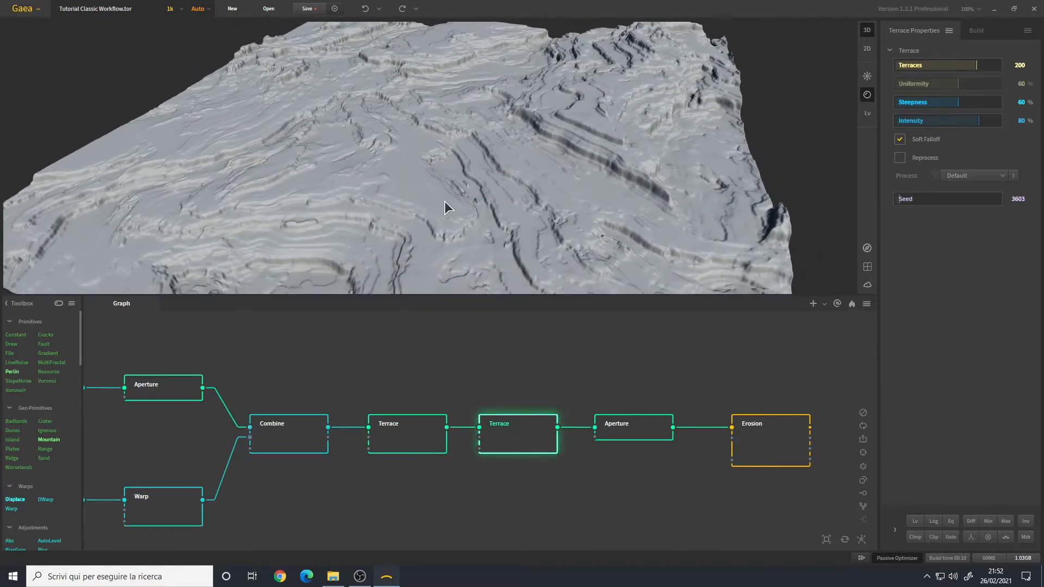
left_click_drag(446, 208, 484, 195)
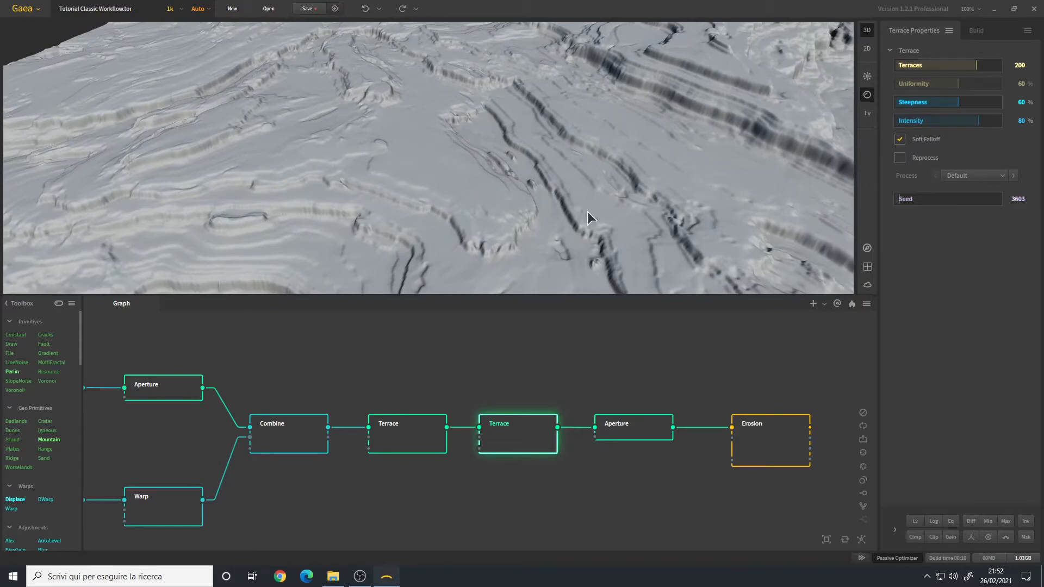
left_click_drag(590, 217, 545, 158)
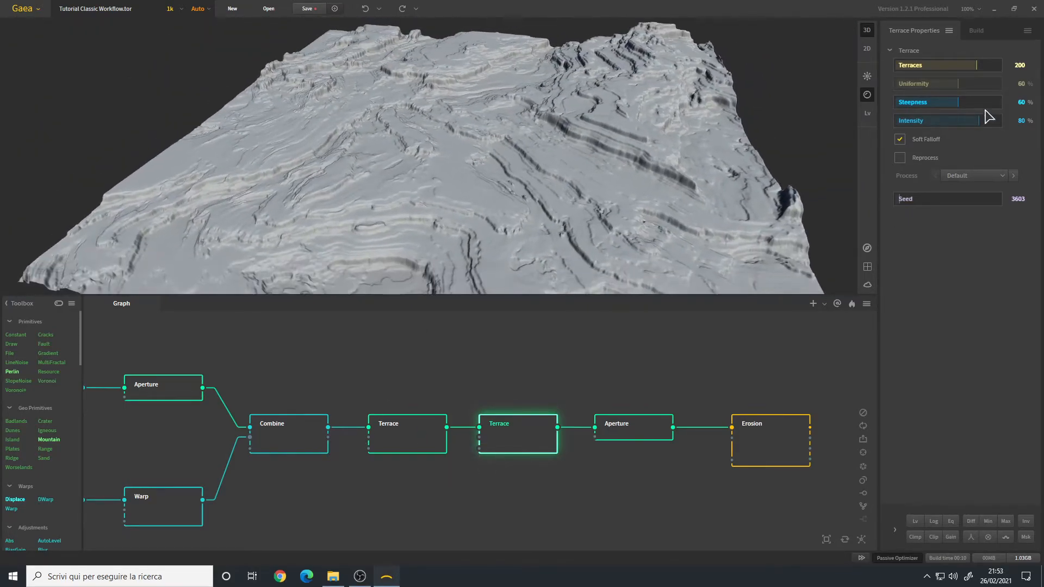
left_click_drag(991, 103, 1025, 113)
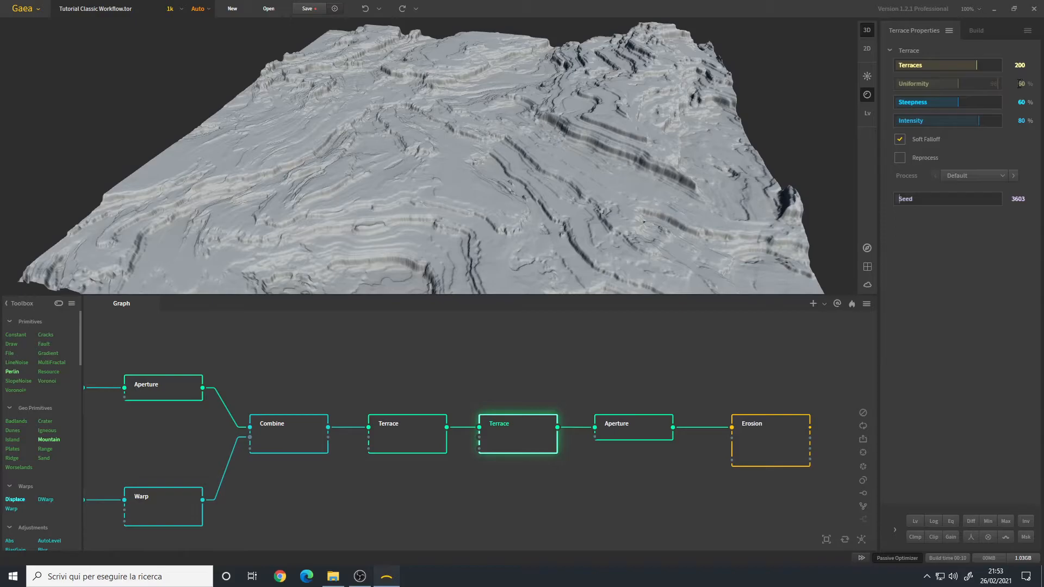
mouse_move(978, 79)
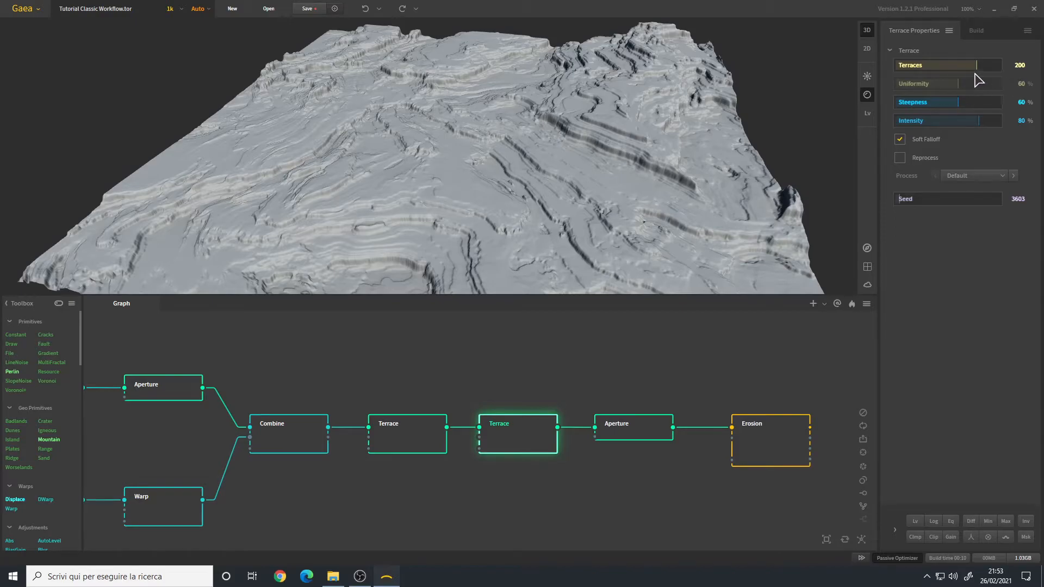
mouse_move(968, 92)
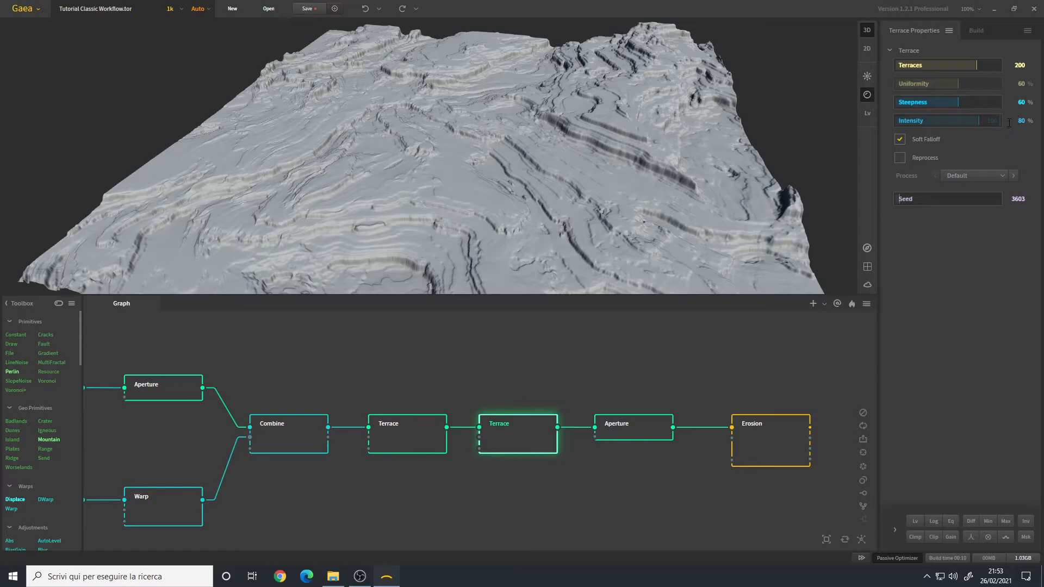
left_click(407, 433)
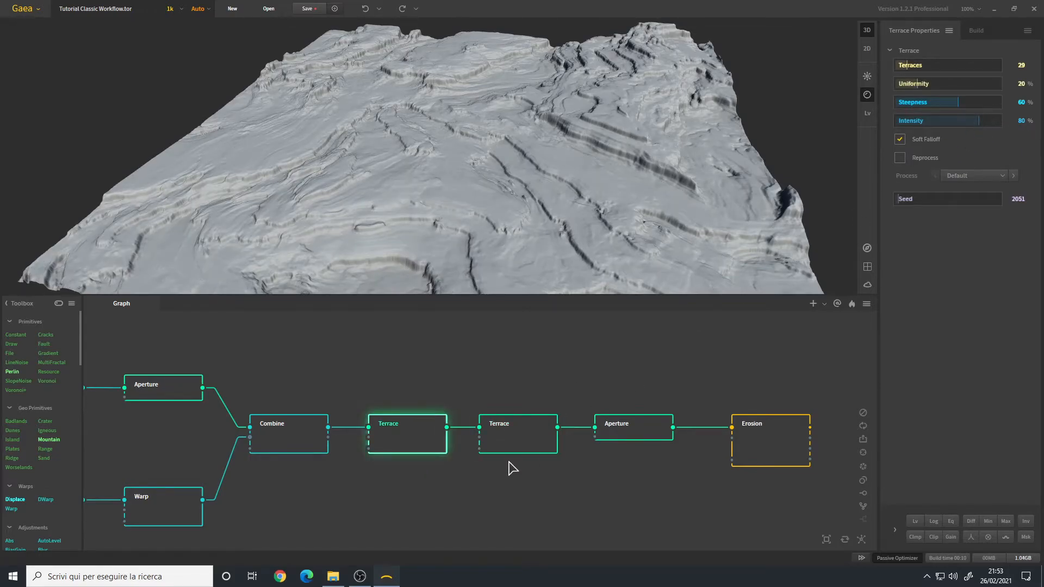
left_click(518, 434)
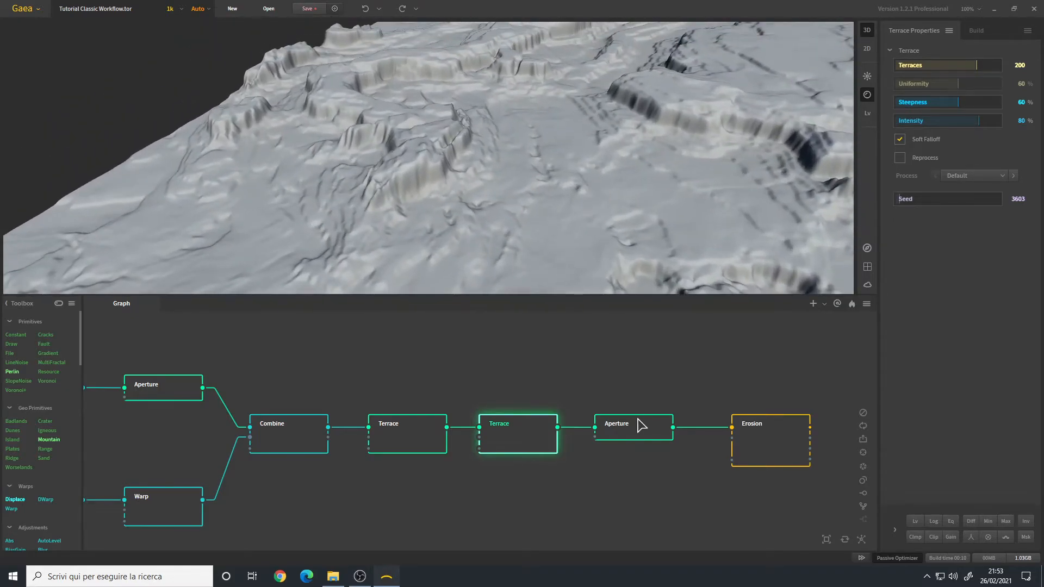
left_click(631, 426)
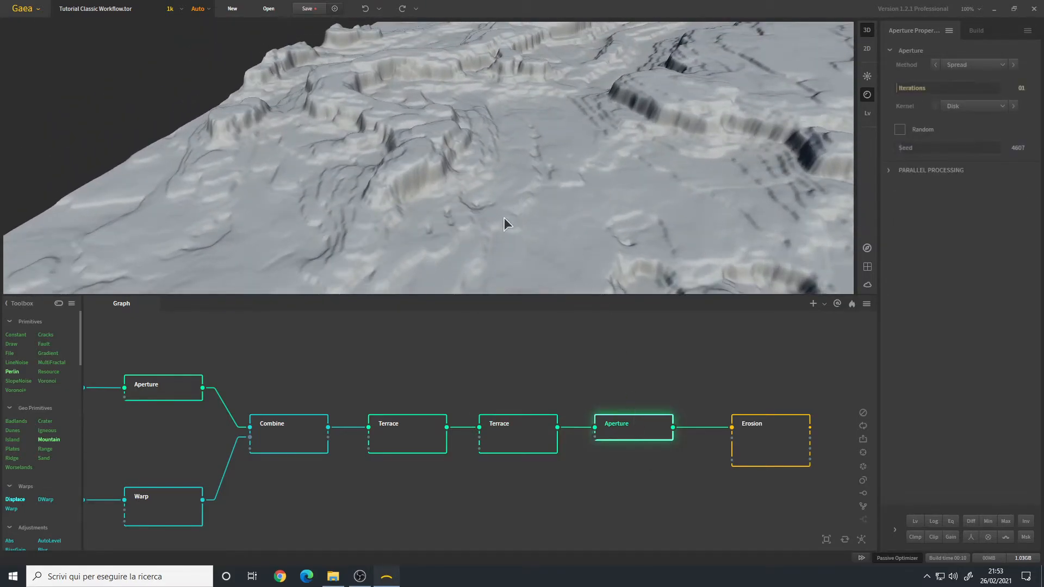
left_click(972, 64)
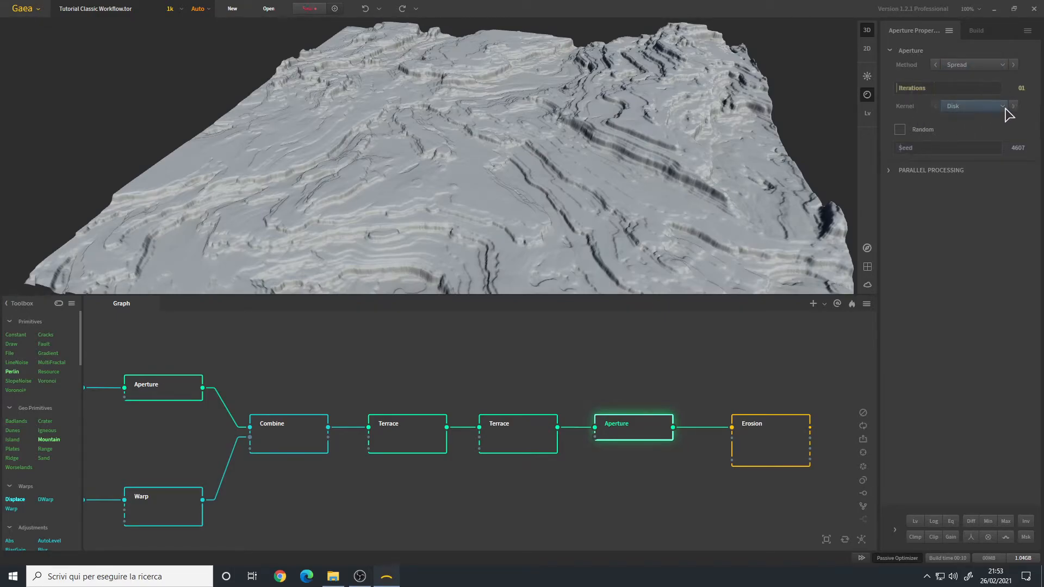
left_click(972, 106)
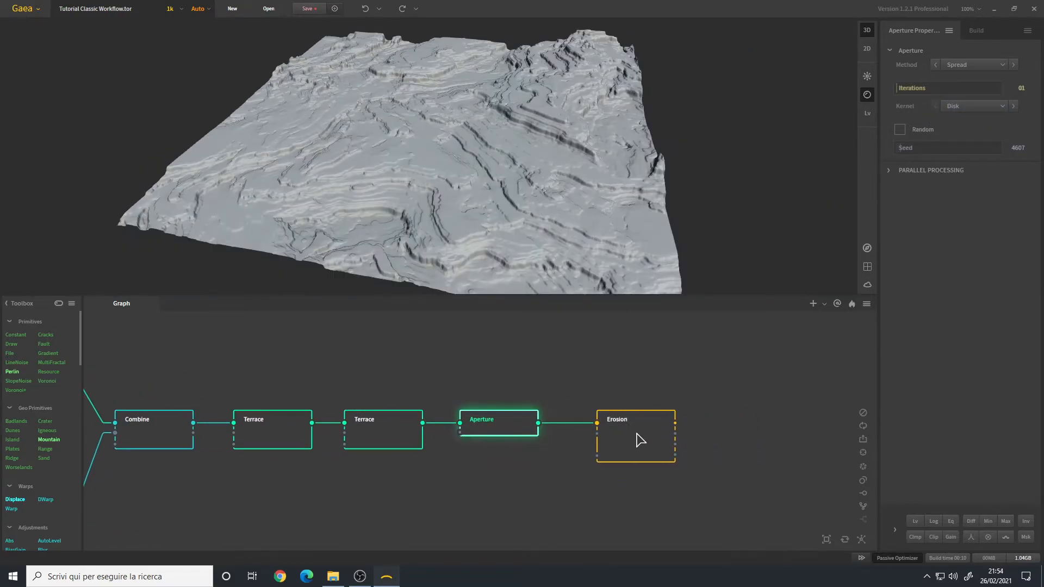
left_click(633, 436)
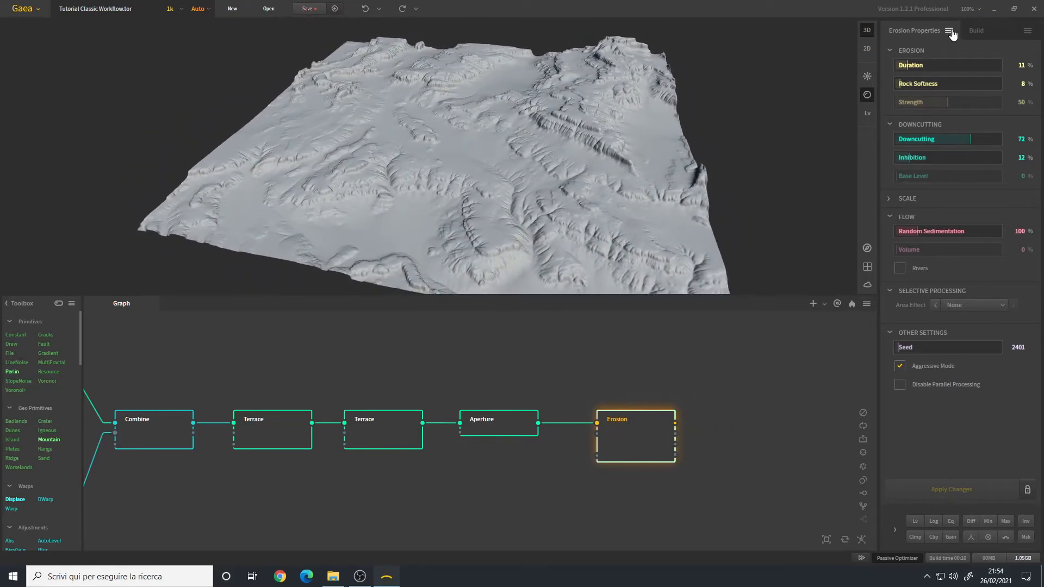
Step: Reapply the Mesa or Terraces erosion preset, then add a Stratify node after Erosion
left_click(949, 30)
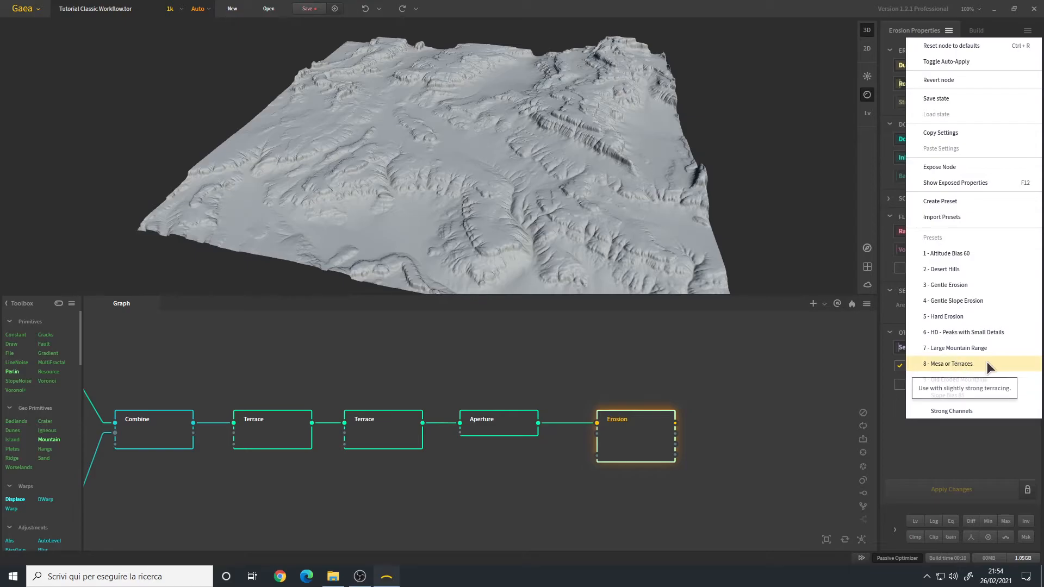
left_click(945, 363)
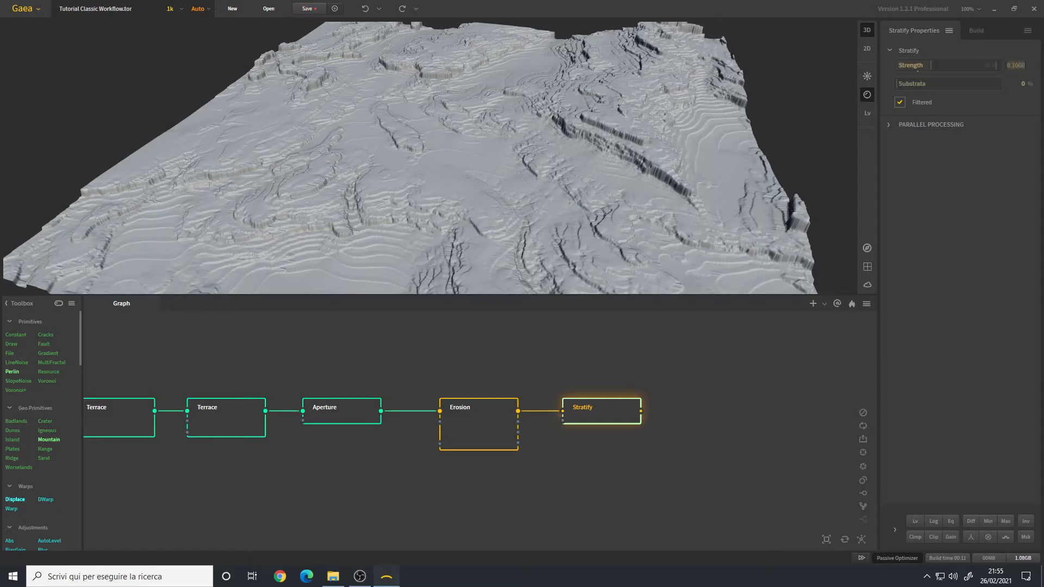
left_click(944, 64)
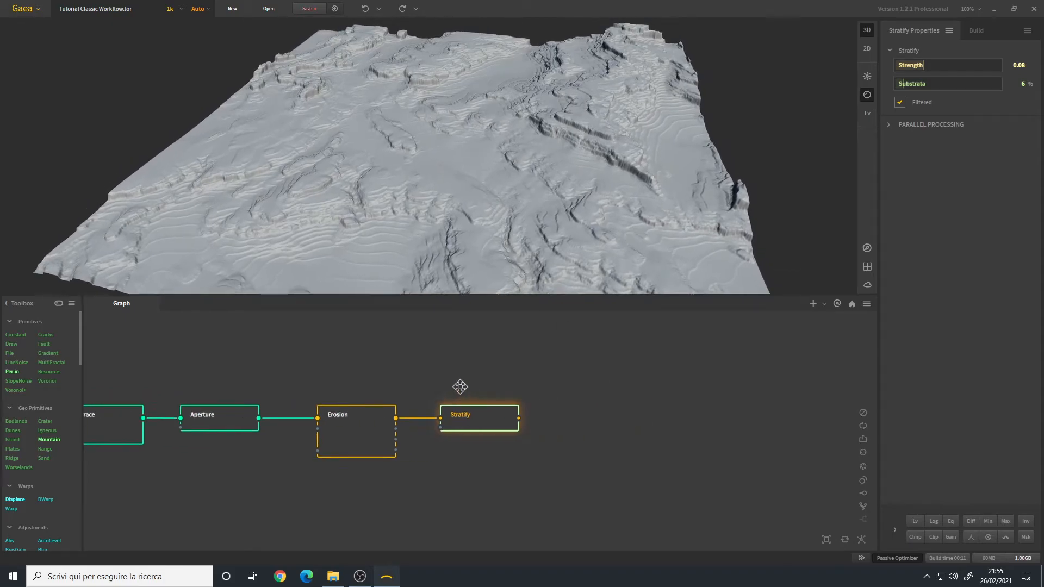
Step: Add a Thermal erosion node after Stratify and bring up its preset list
right_click(458, 385)
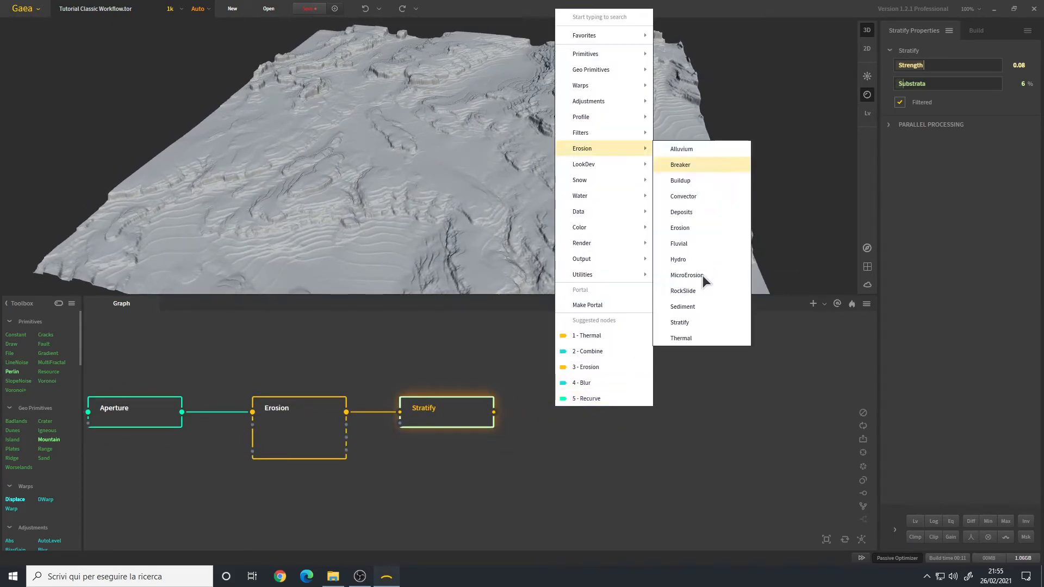
left_click(681, 338)
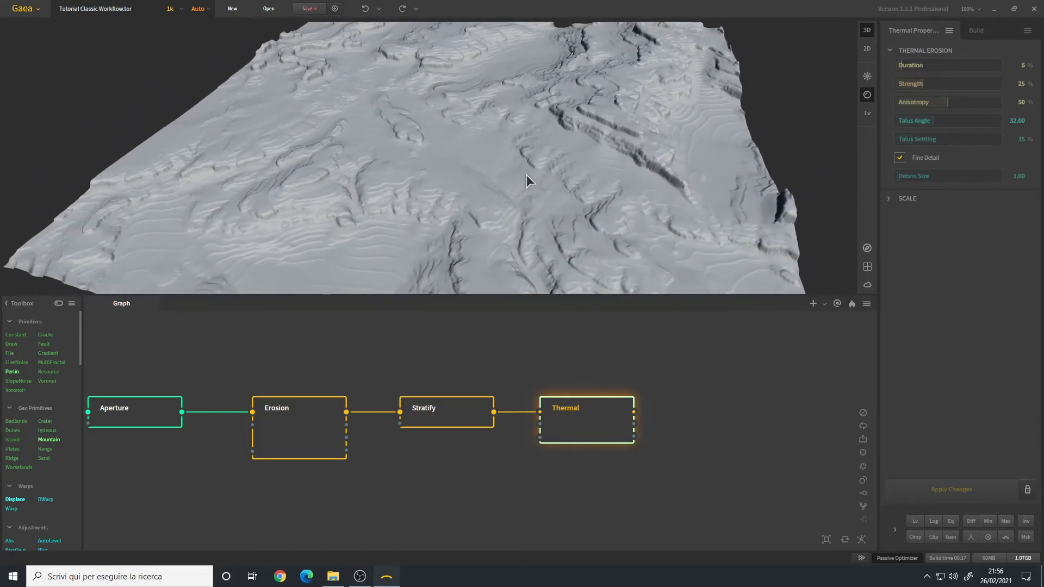
left_click(949, 30)
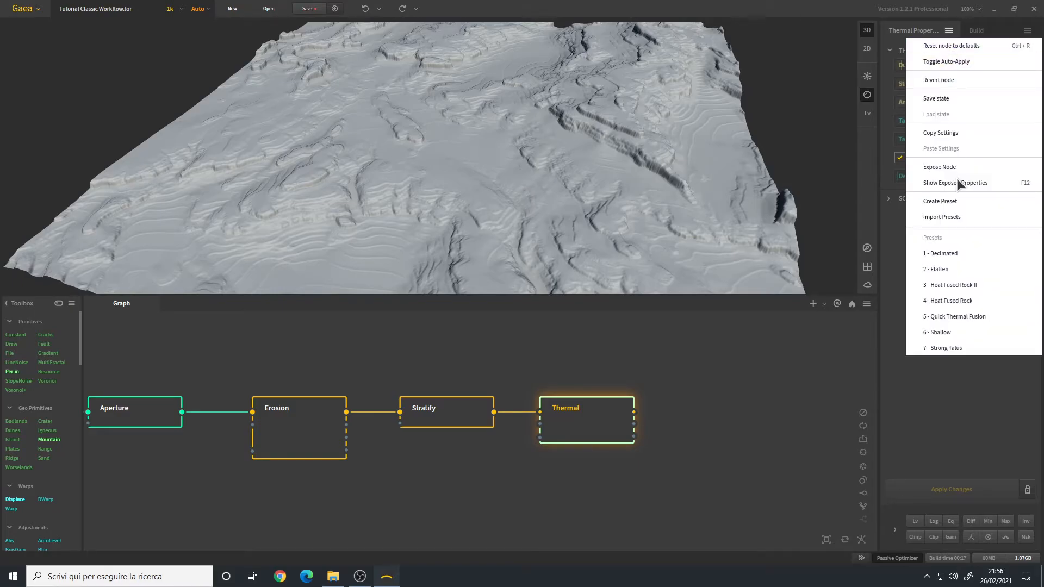
mouse_move(950, 284)
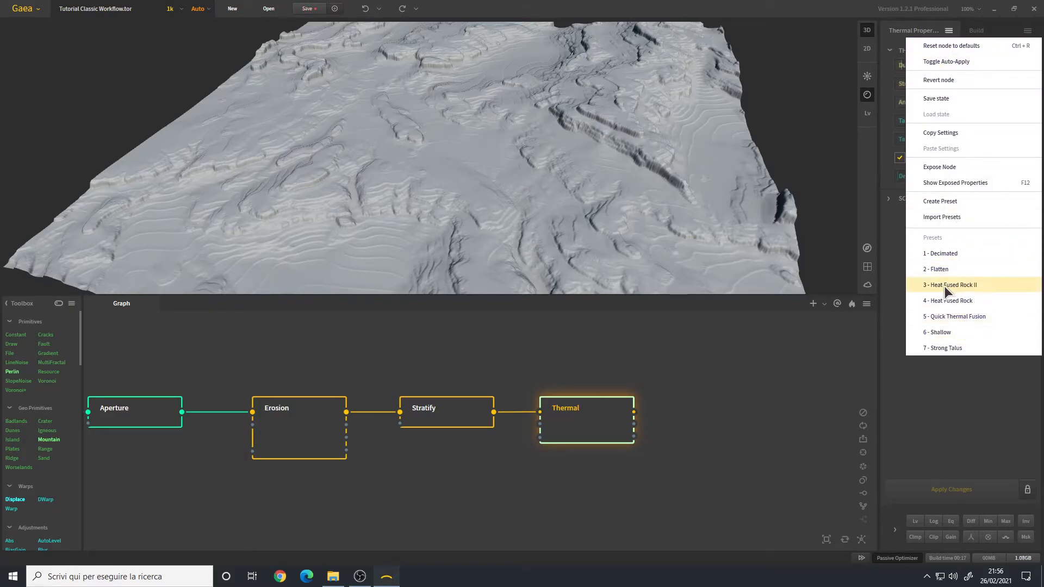
mouse_move(975, 321)
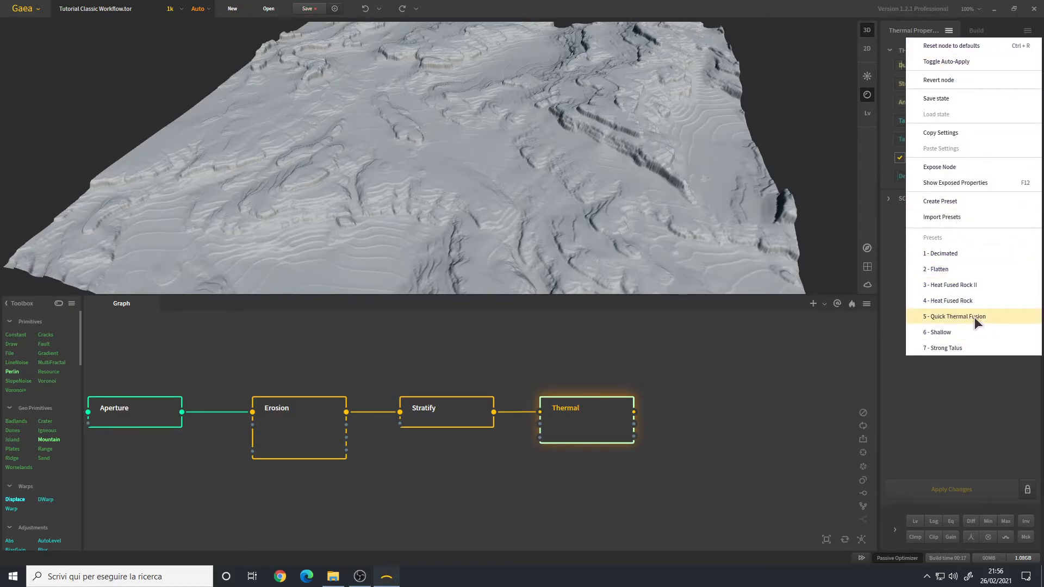
Step: Apply the Quick Thermal Fusion preset with duration 8%, strength 30%, talus settling 70%, debris size 10
left_click(953, 316)
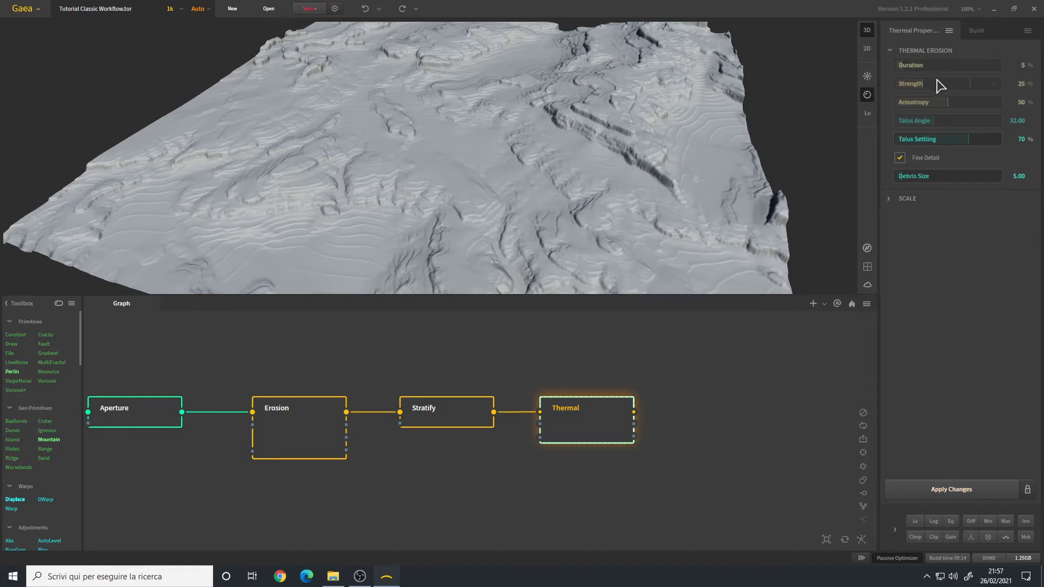
mouse_move(948, 130)
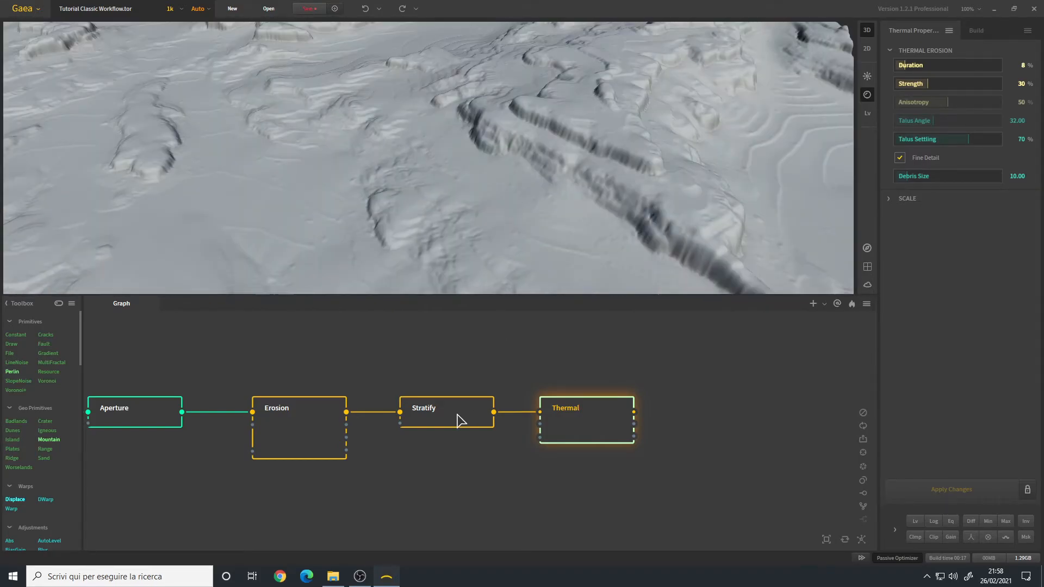
left_click(446, 408)
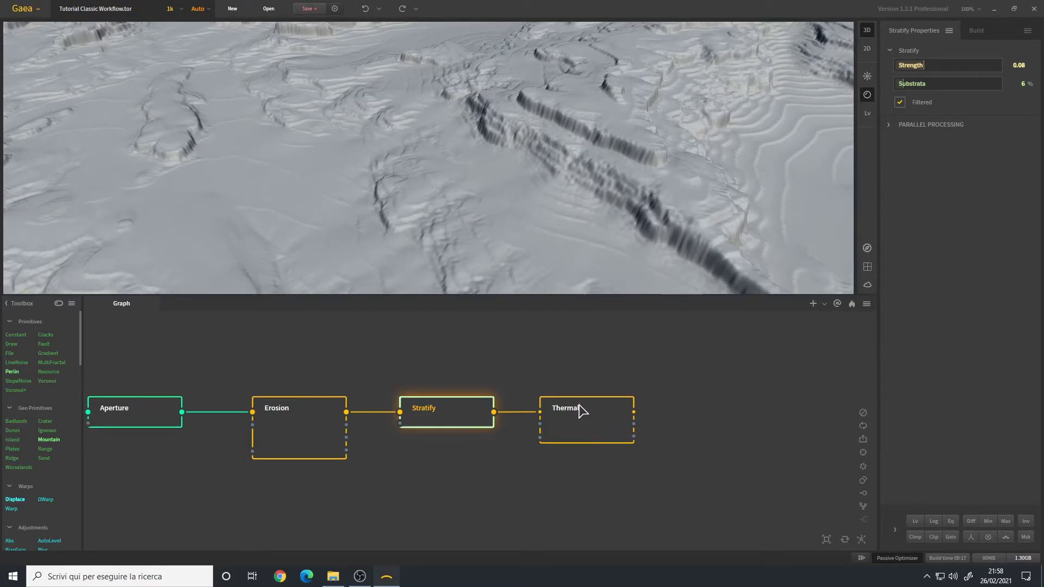
Step: Insert a Breaker node between Erosion and Stratify and rebuild the river-carved terrain
left_click(586, 408)
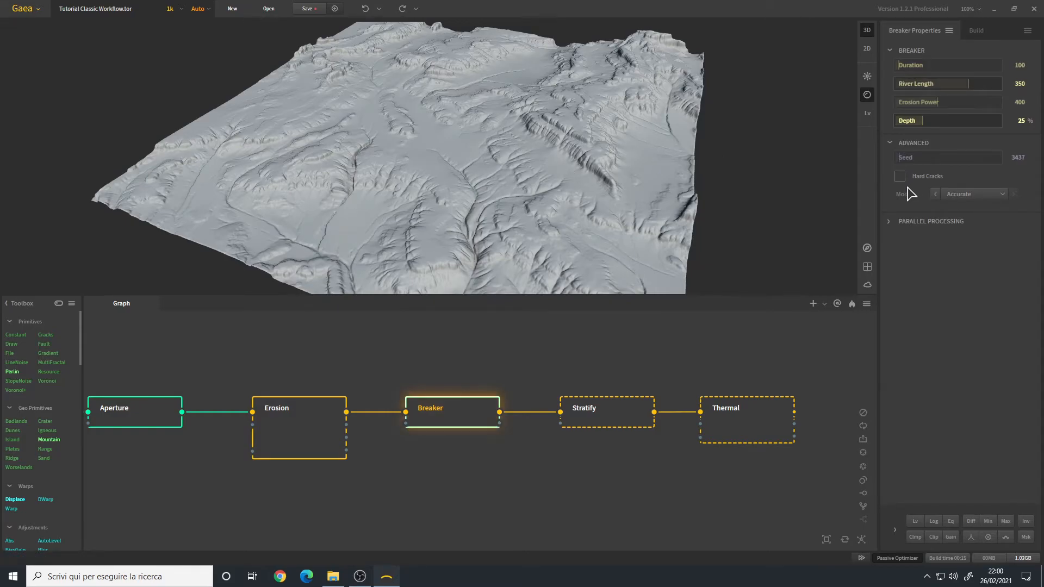
left_click(973, 193)
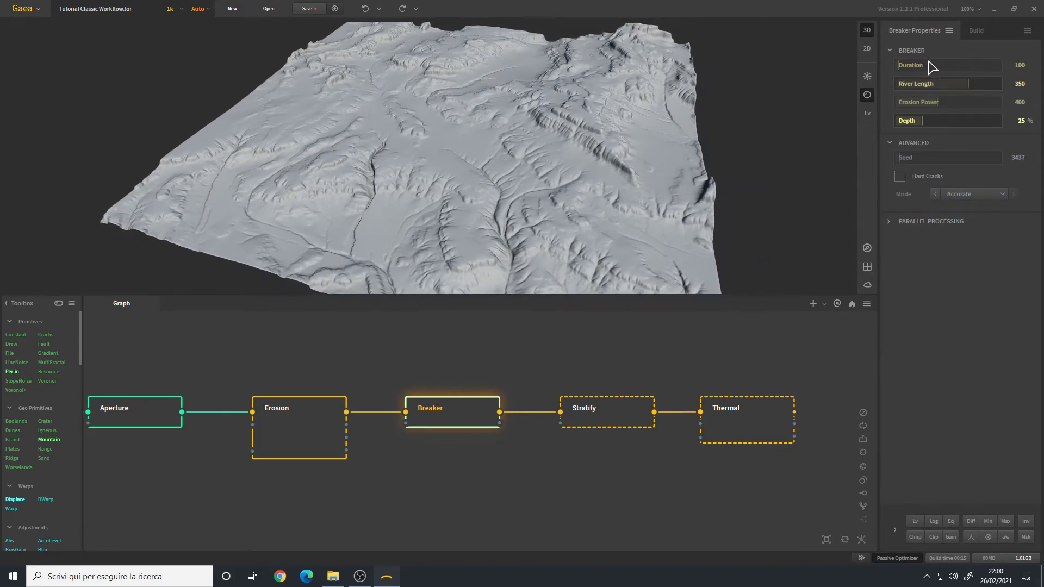
mouse_move(482, 231)
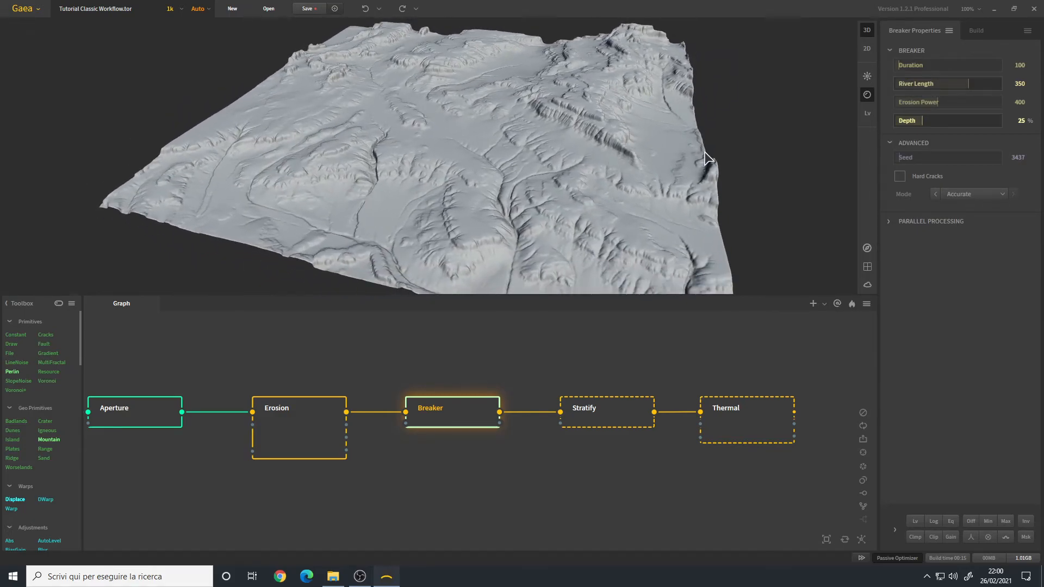
mouse_move(922, 141)
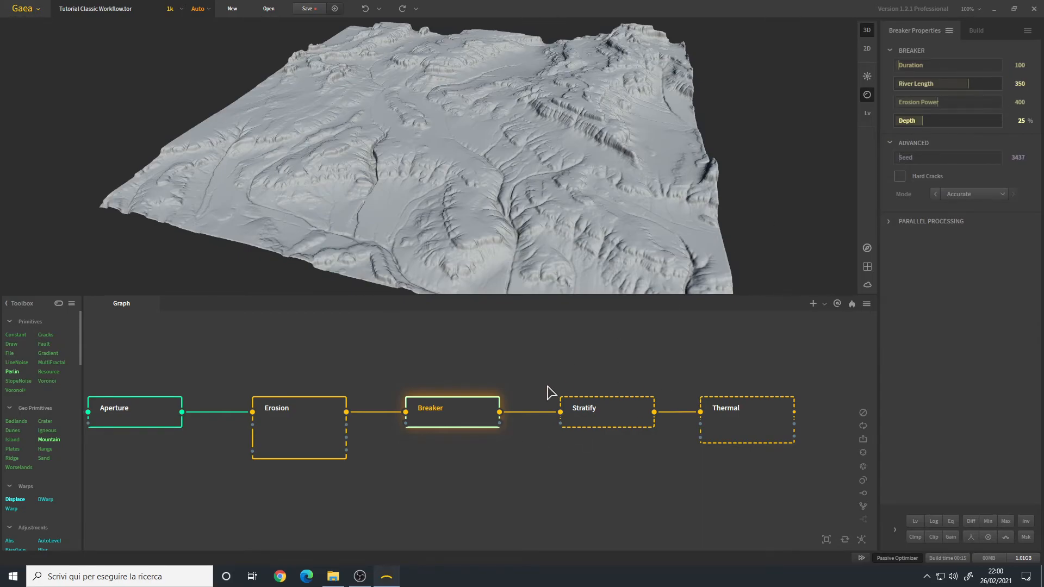
mouse_move(842, 206)
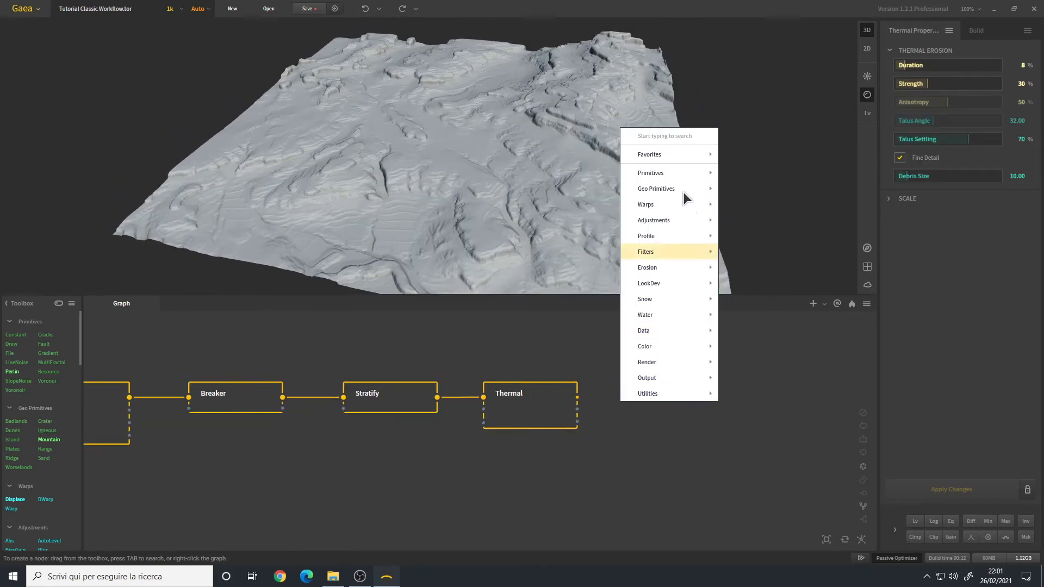
mouse_move(648, 282)
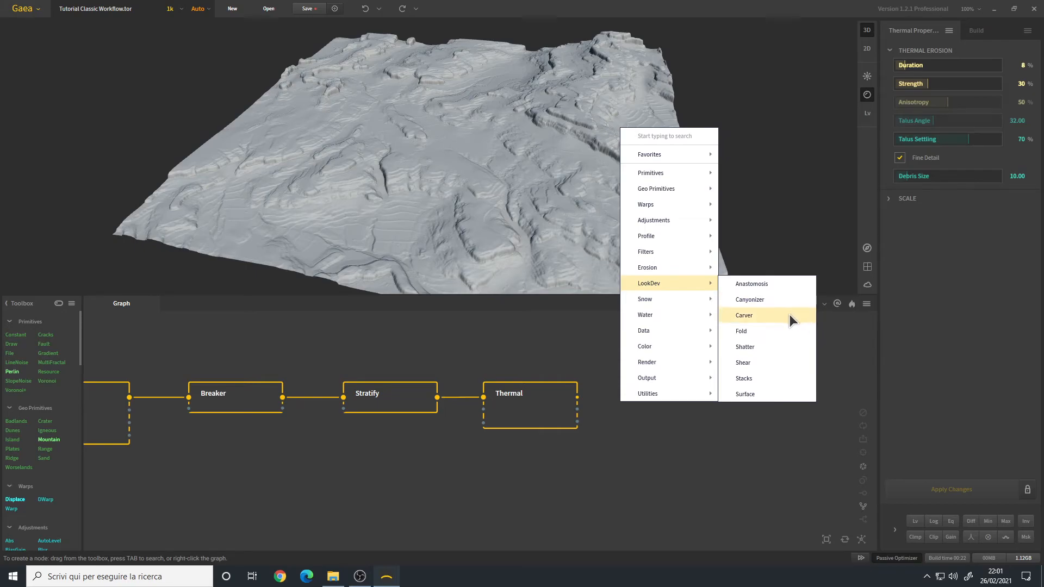
mouse_move(769, 400)
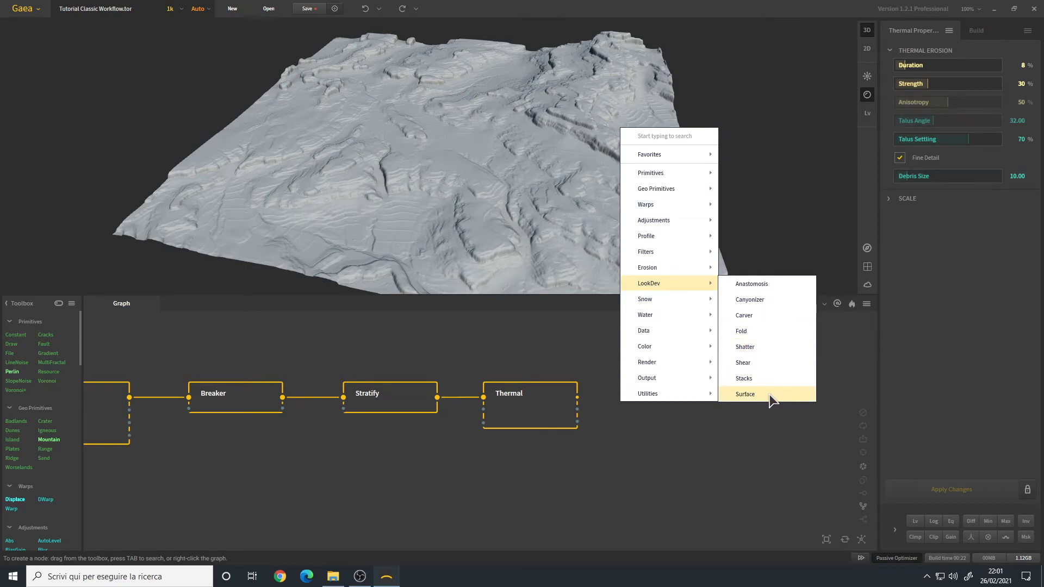
mouse_move(770, 399)
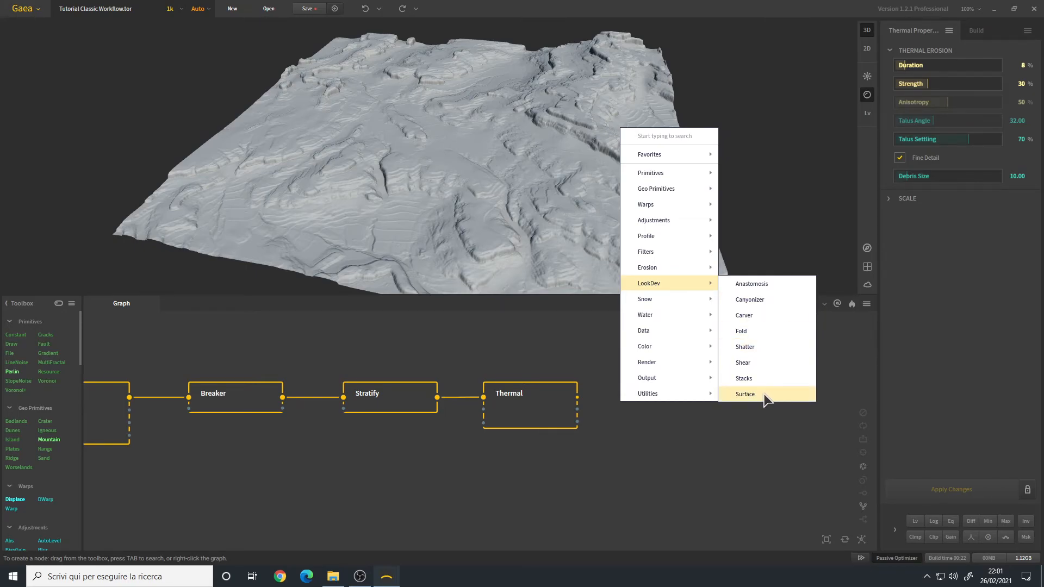
mouse_move(741, 366)
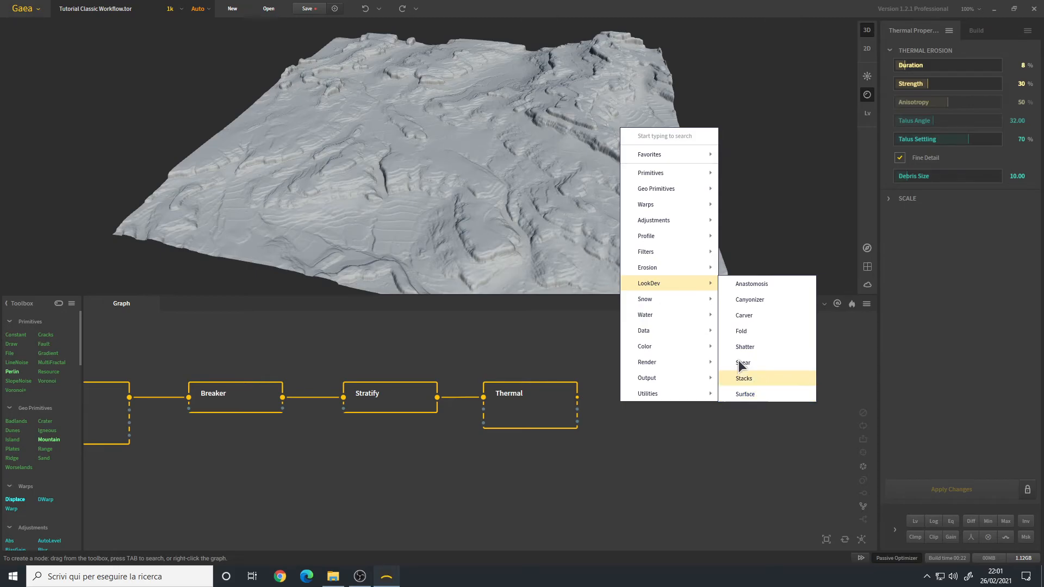
mouse_move(647, 268)
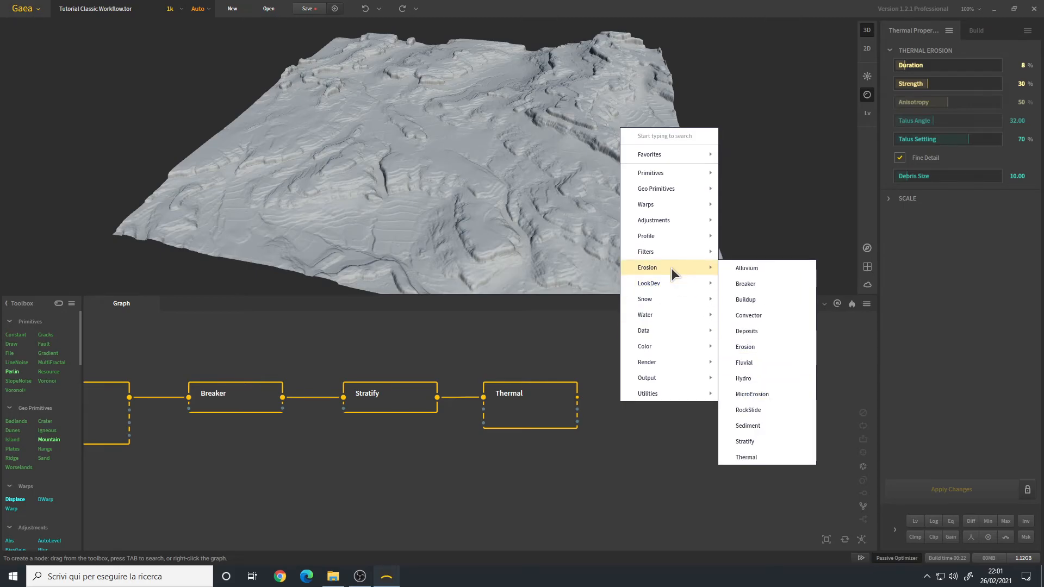
mouse_move(766, 394)
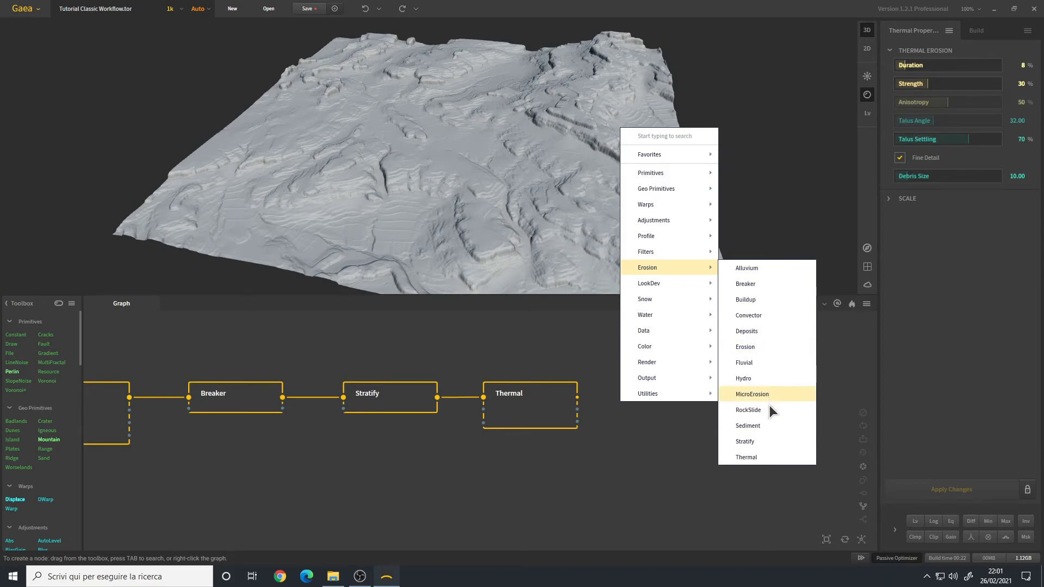
Step: Add RockSlide after Thermal, masked by Thermal's secondary output, strength 15%
left_click(747, 410)
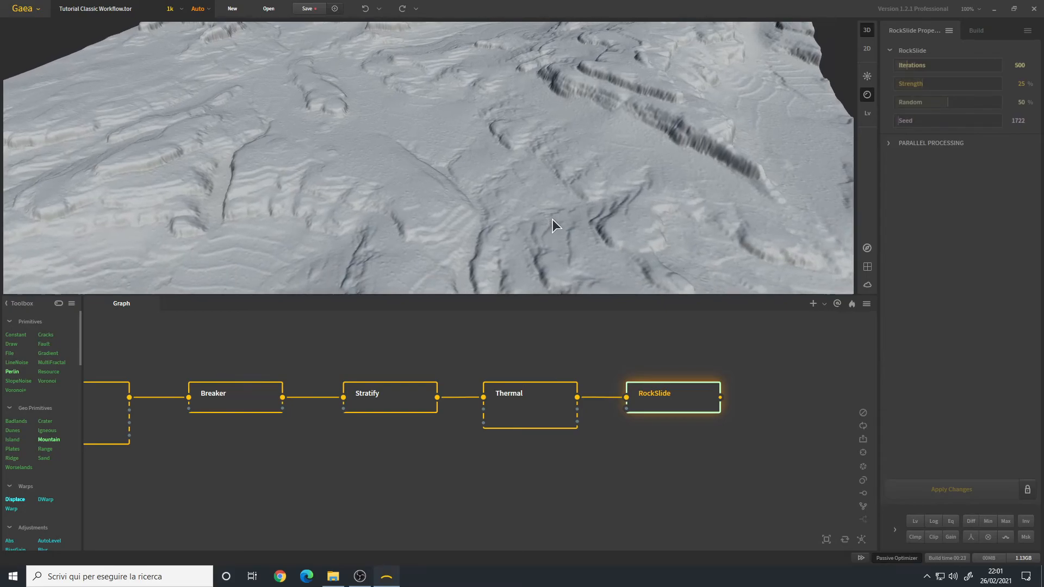
left_click_drag(555, 226, 414, 209)
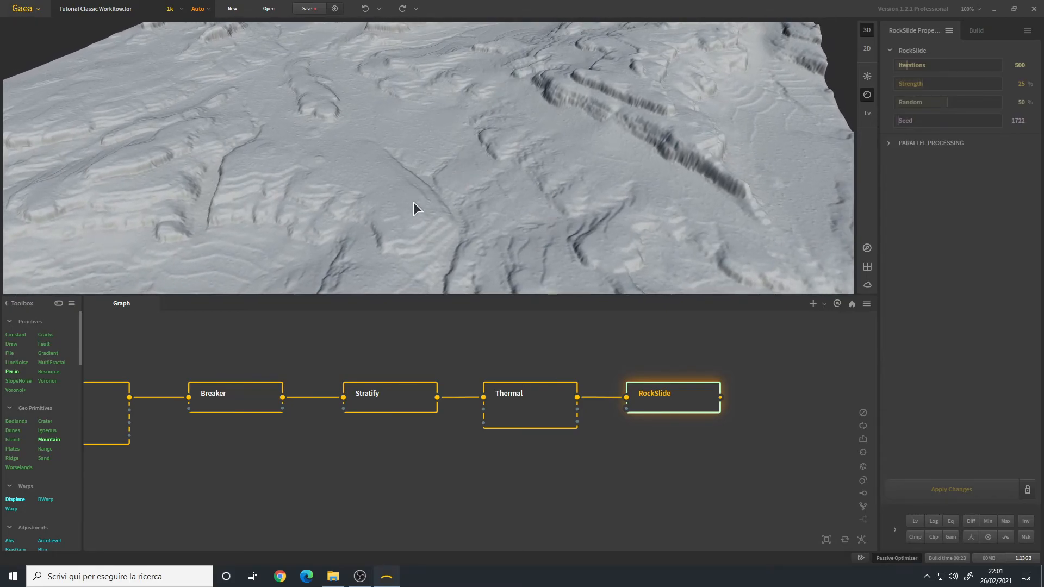
mouse_move(518, 261)
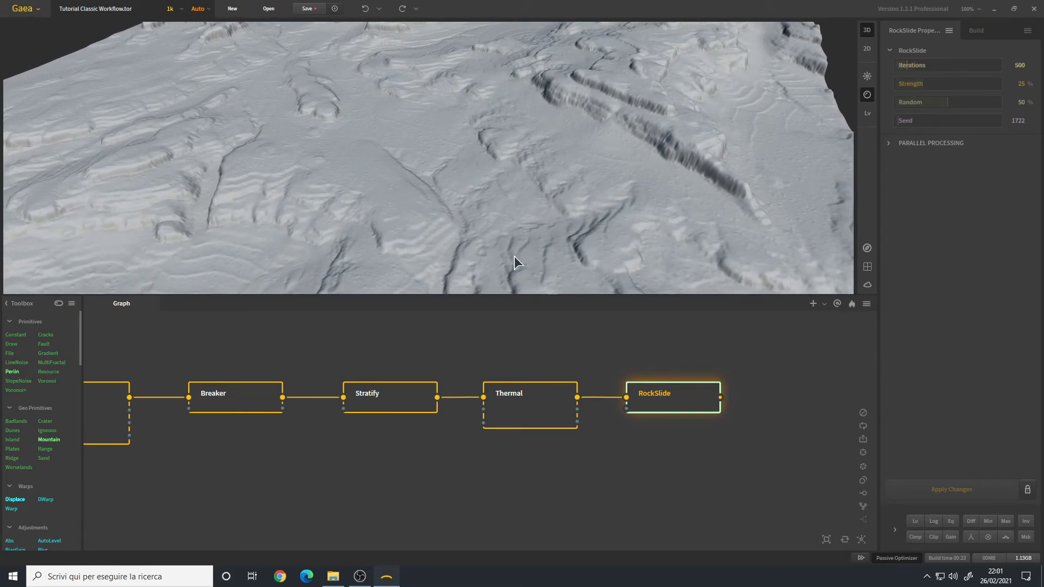
left_click_drag(576, 405, 624, 373)
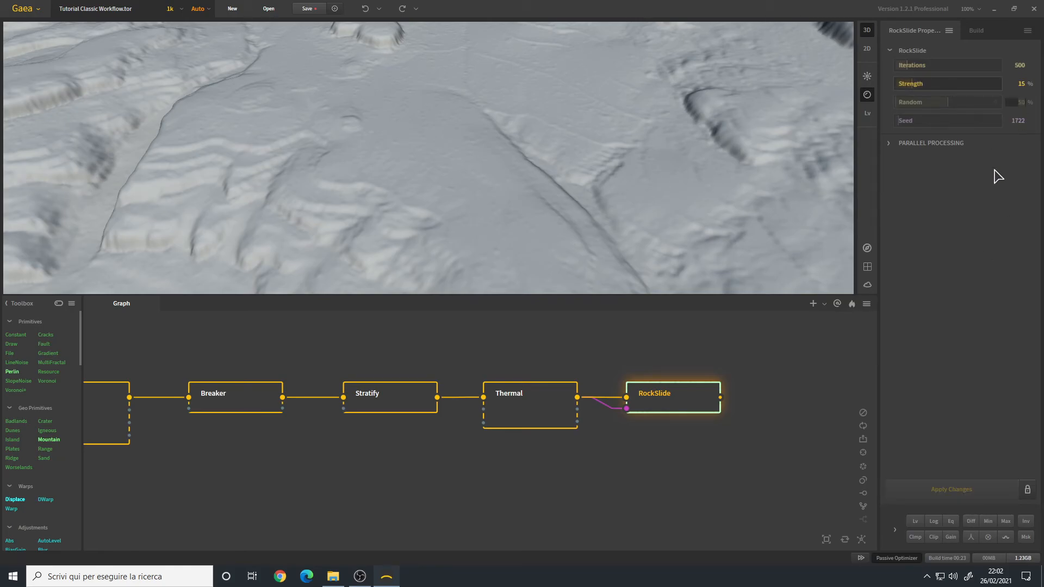
Step: Set RockSlide Random to 70% and rebuild the full terrain
left_click(950, 489)
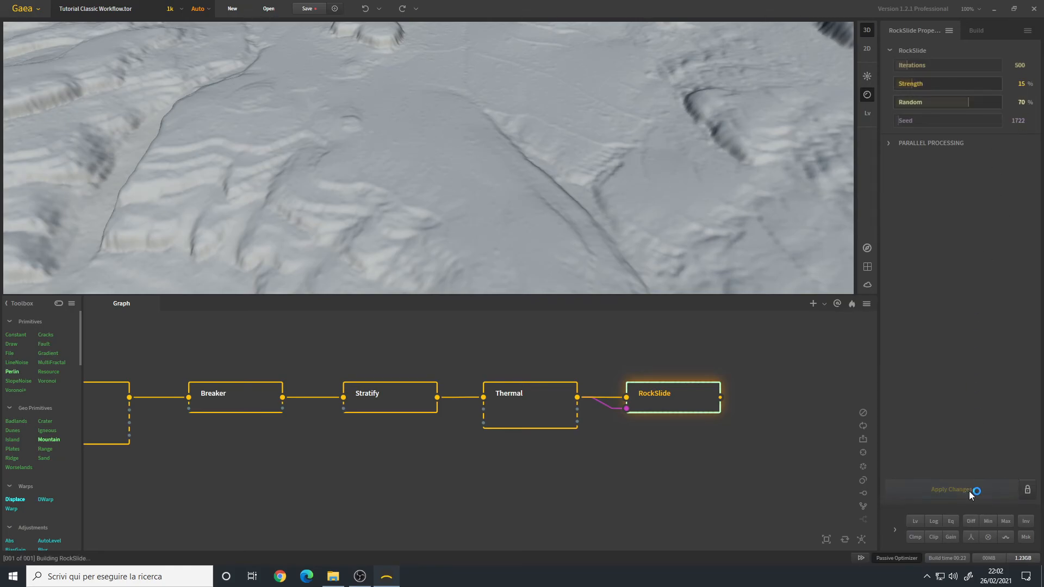
left_click(952, 489)
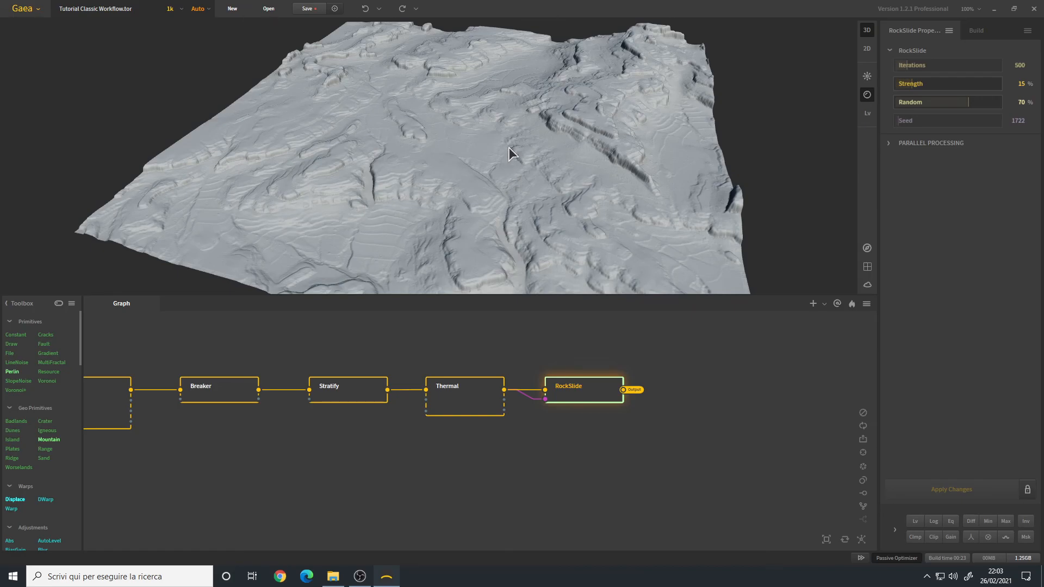
mouse_move(318, 132)
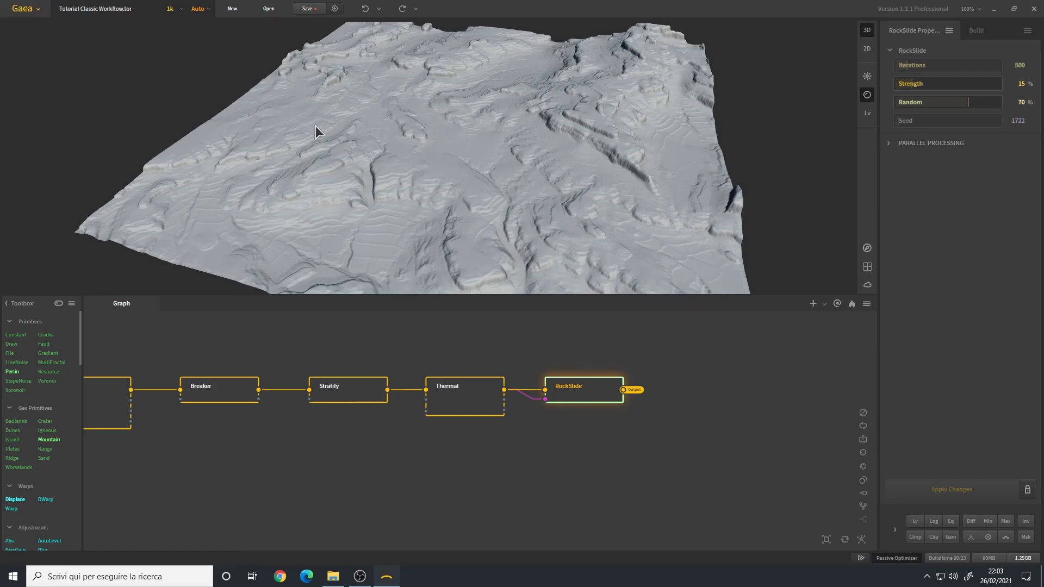